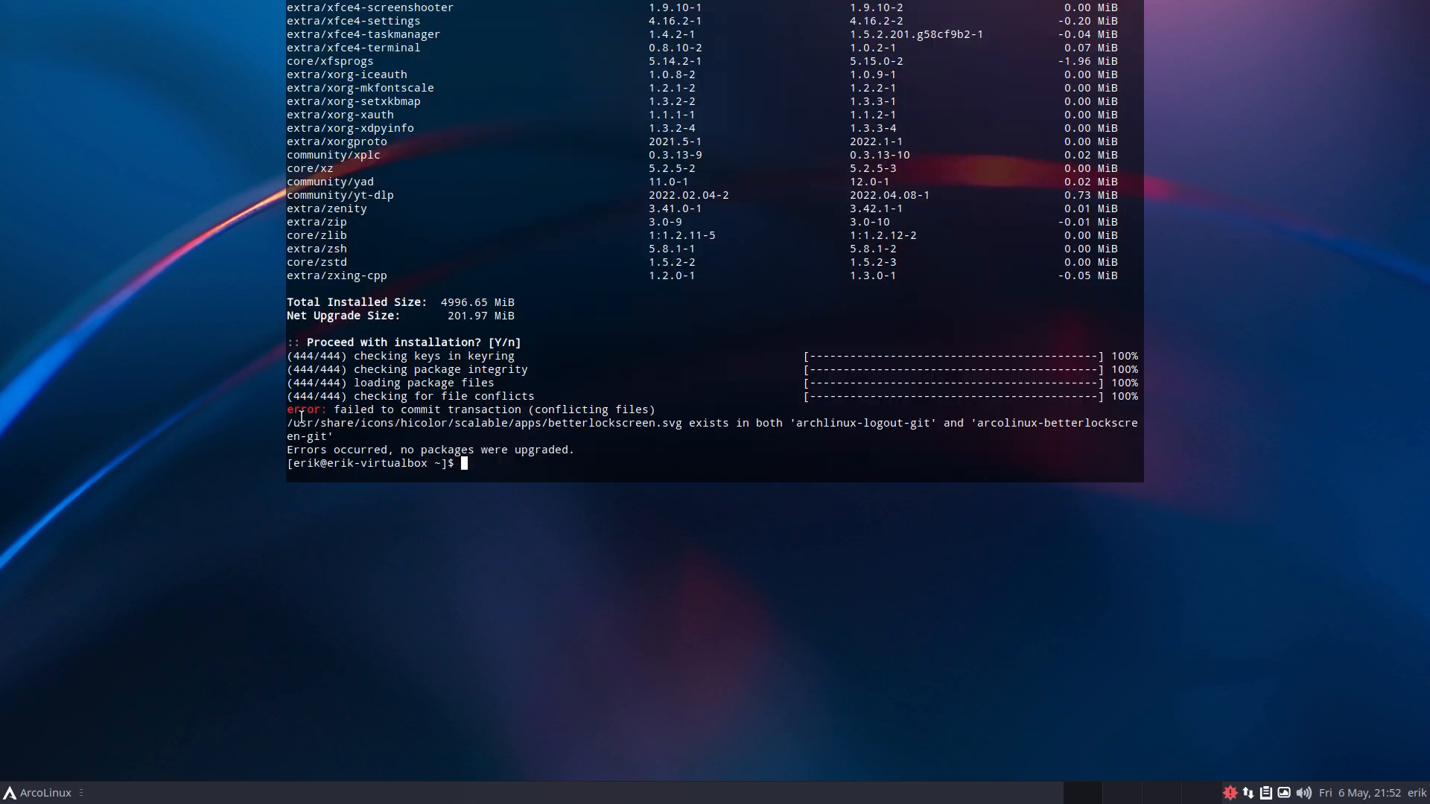
# Select the conflicting betterlockscreen.svg file name in the pacman error output
pyautogui.doubleClick(631, 423)
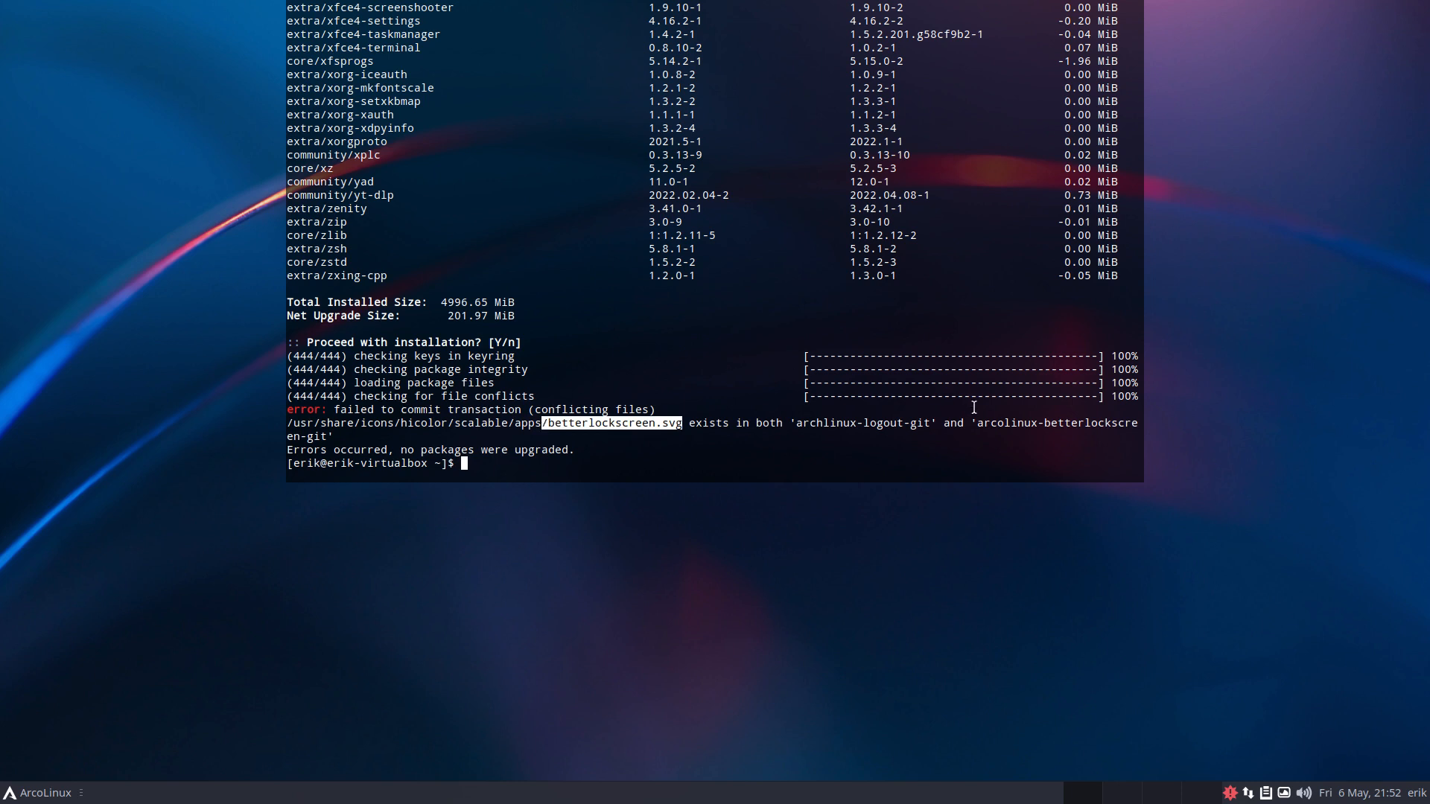
pyautogui.moveTo(837, 435)
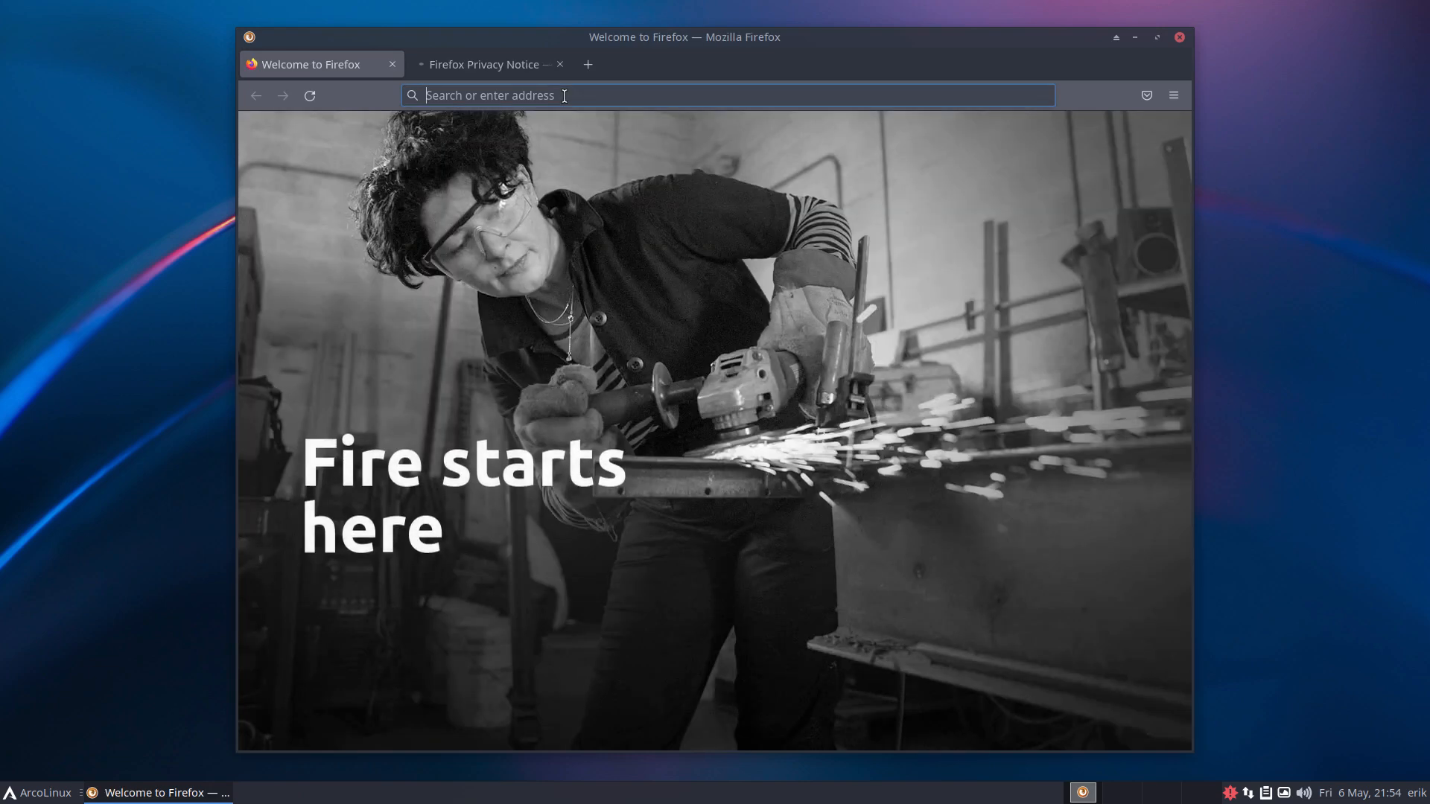
# Search Google for 'youtube arcolinux', accept cookies, and pause the ArcoLinux installation video
pyautogui.write('youtube+arcolinux')
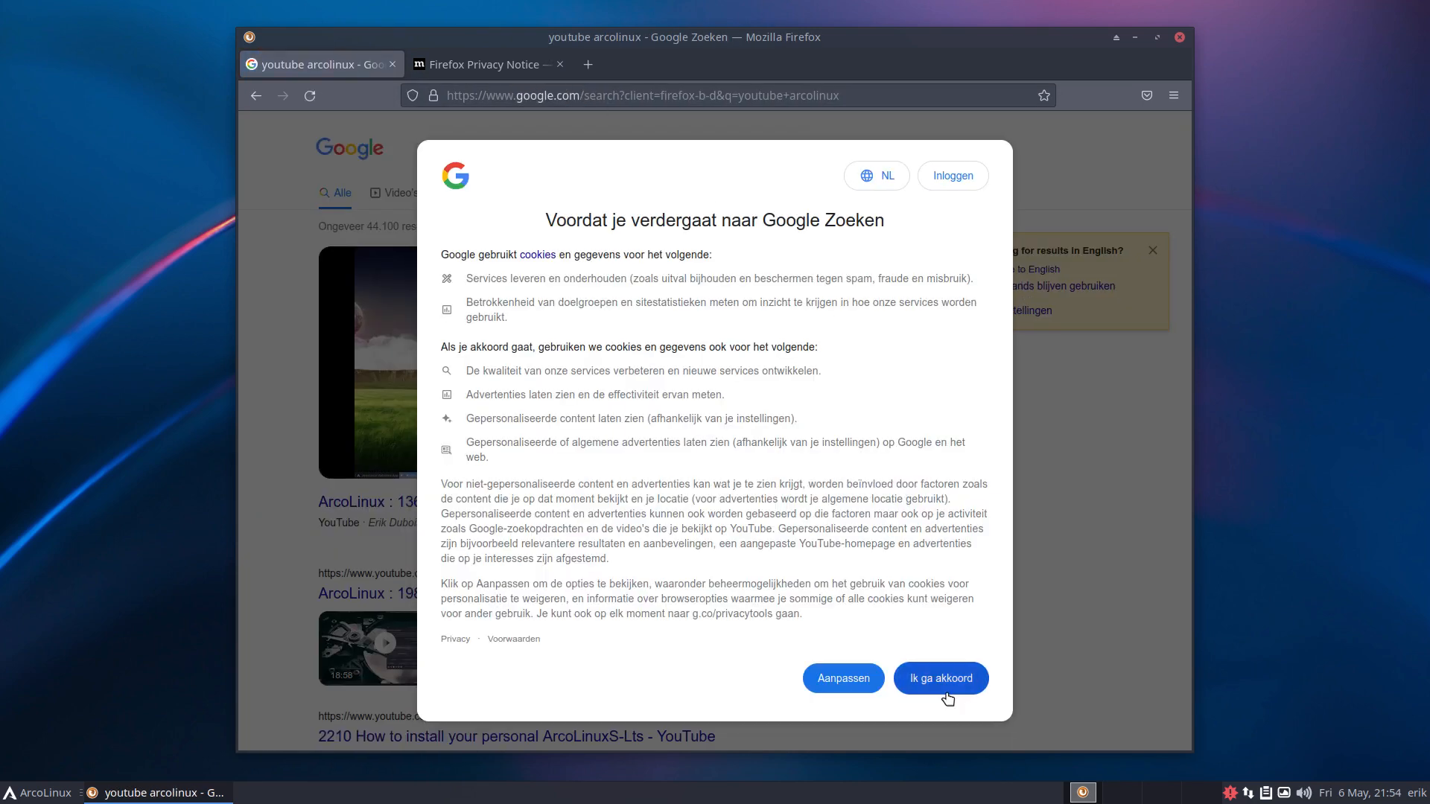
pyautogui.click(940, 678)
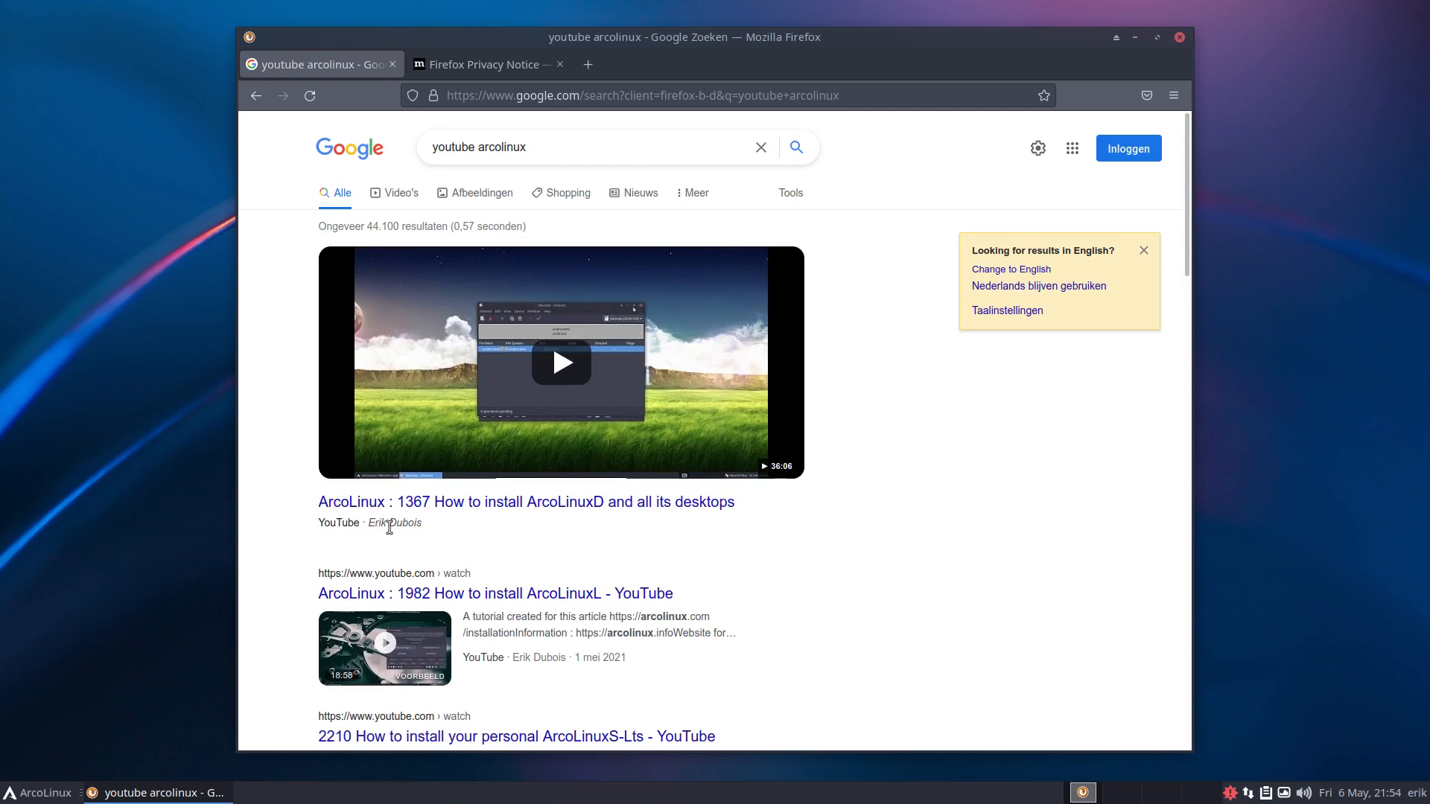
pyautogui.click(560, 362)
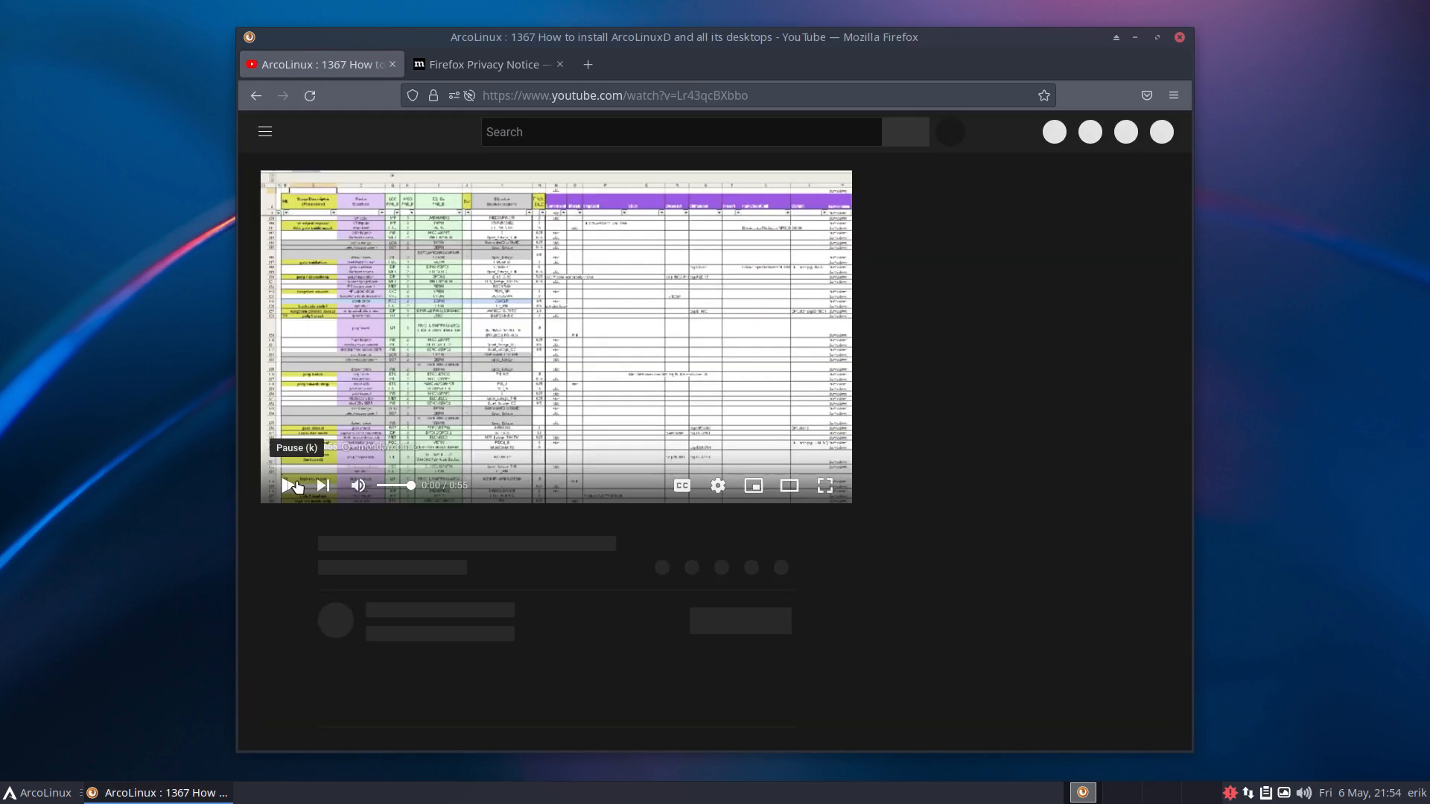
pyautogui.click(285, 485)
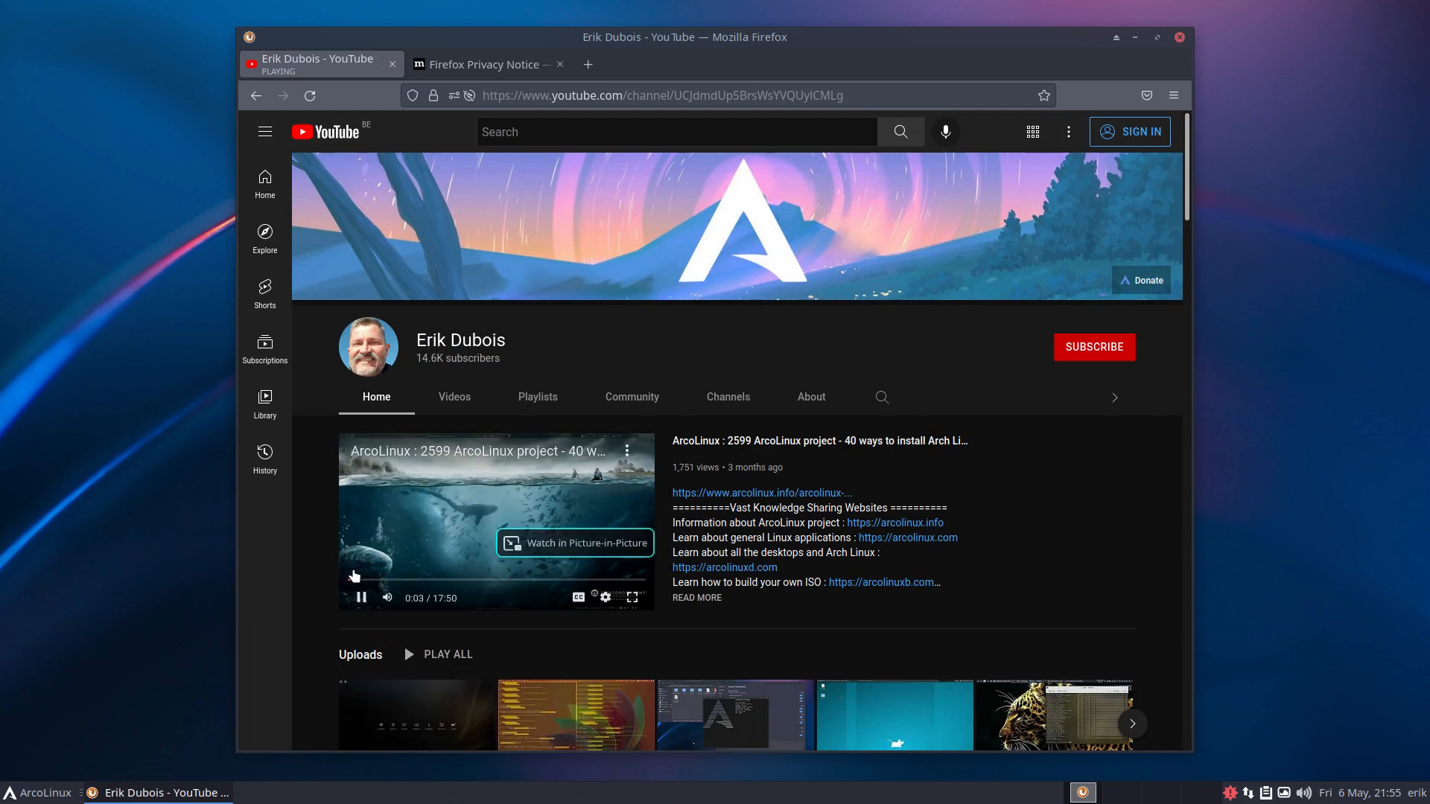
pyautogui.scroll(-3)
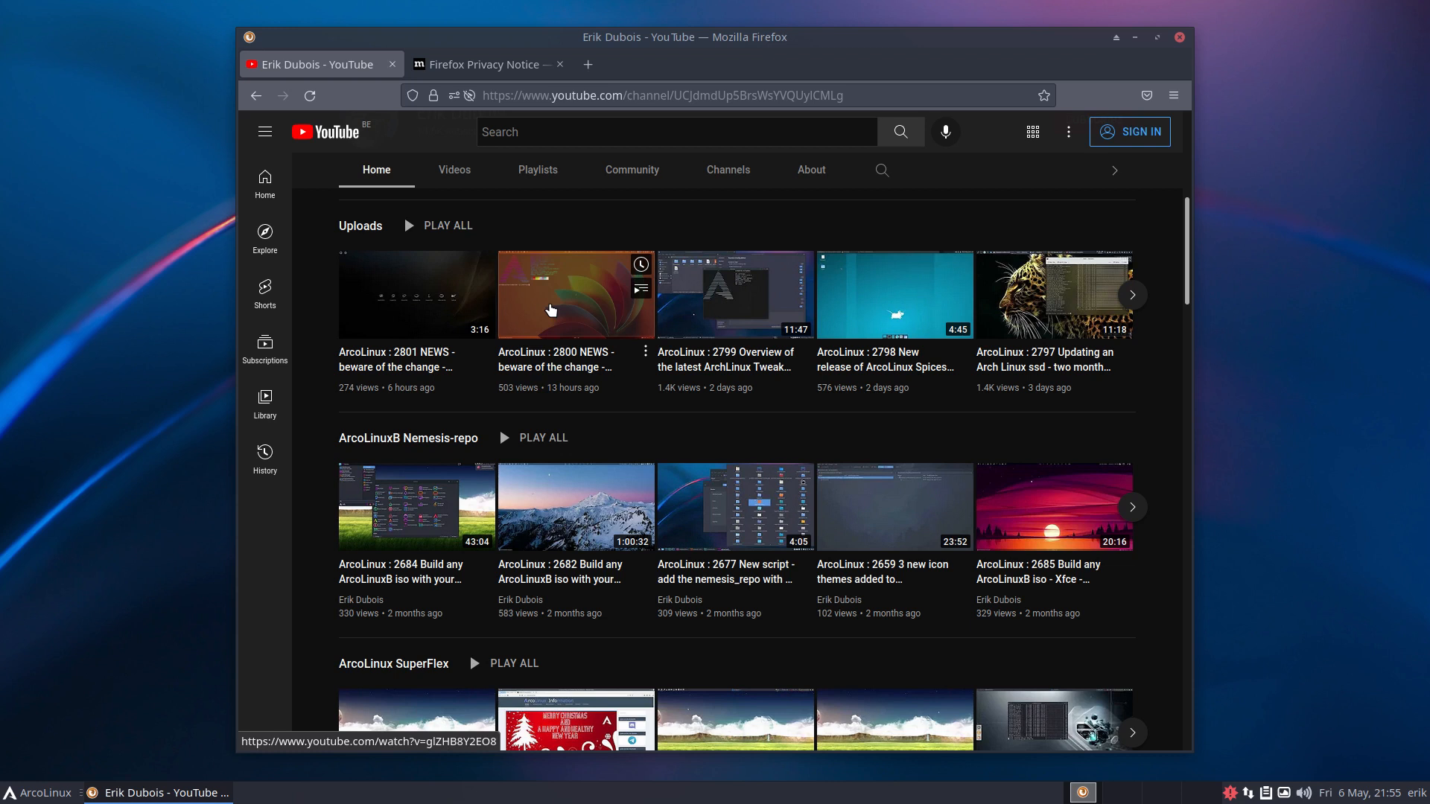
pyautogui.moveTo(548, 309)
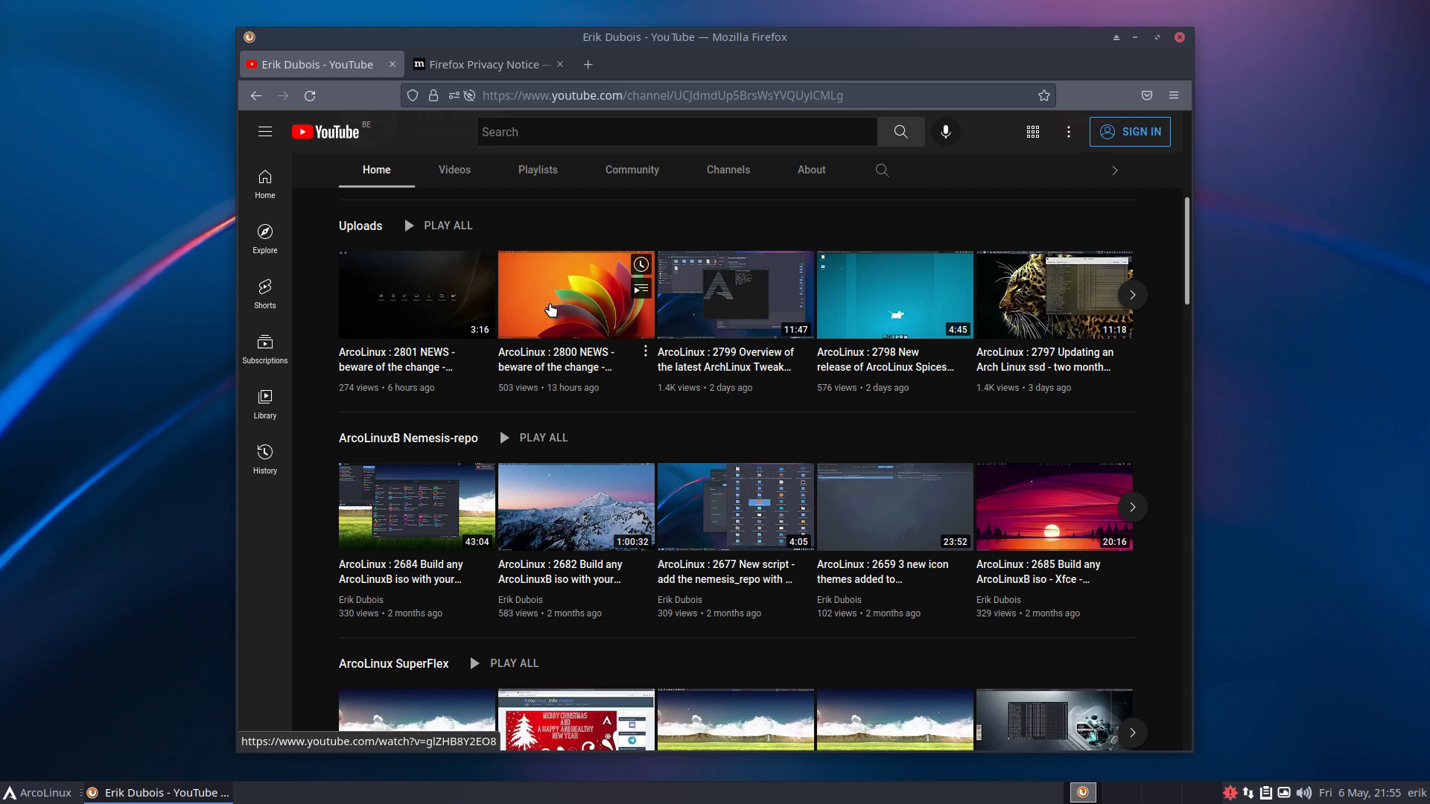
pyautogui.moveTo(574, 294)
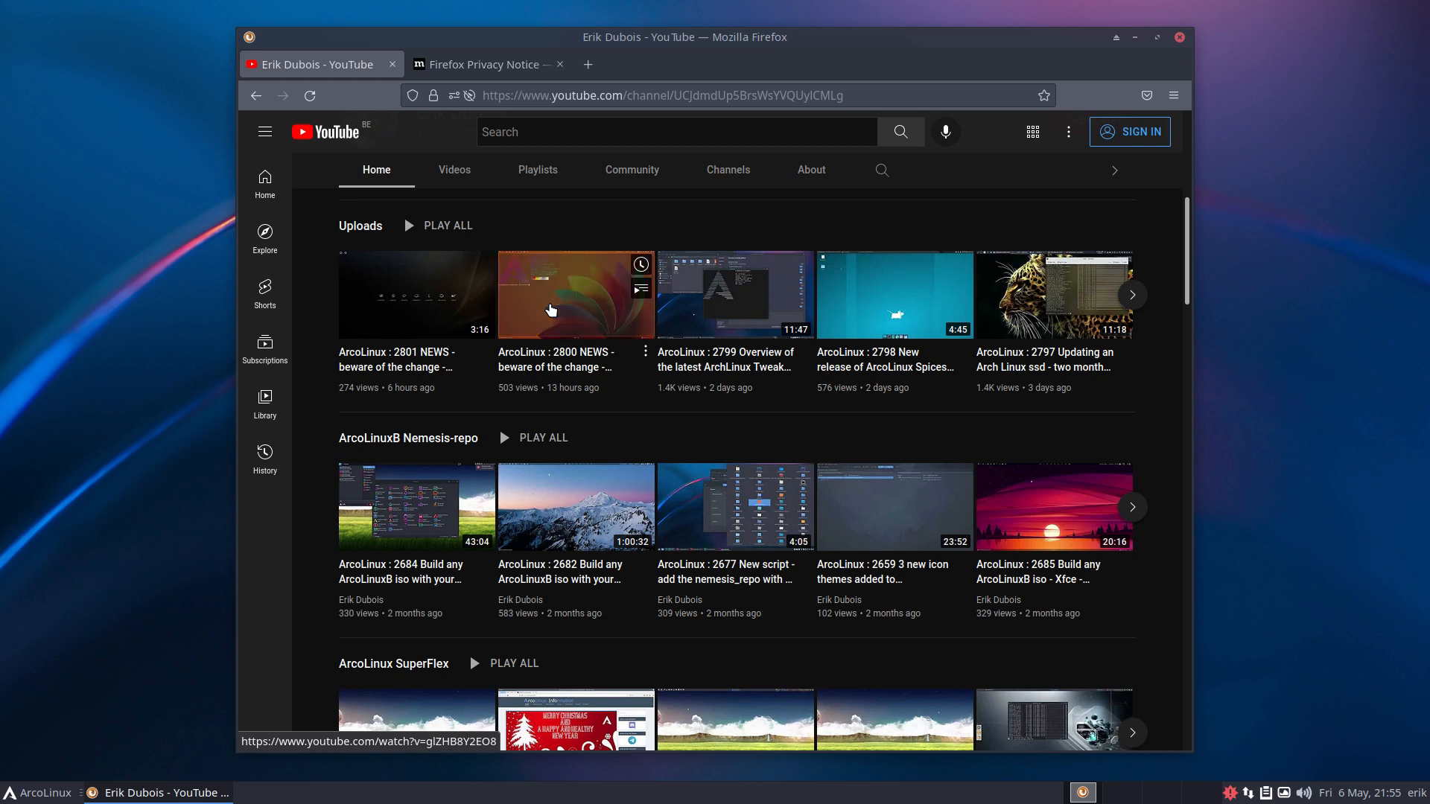
pyautogui.moveTo(546, 312)
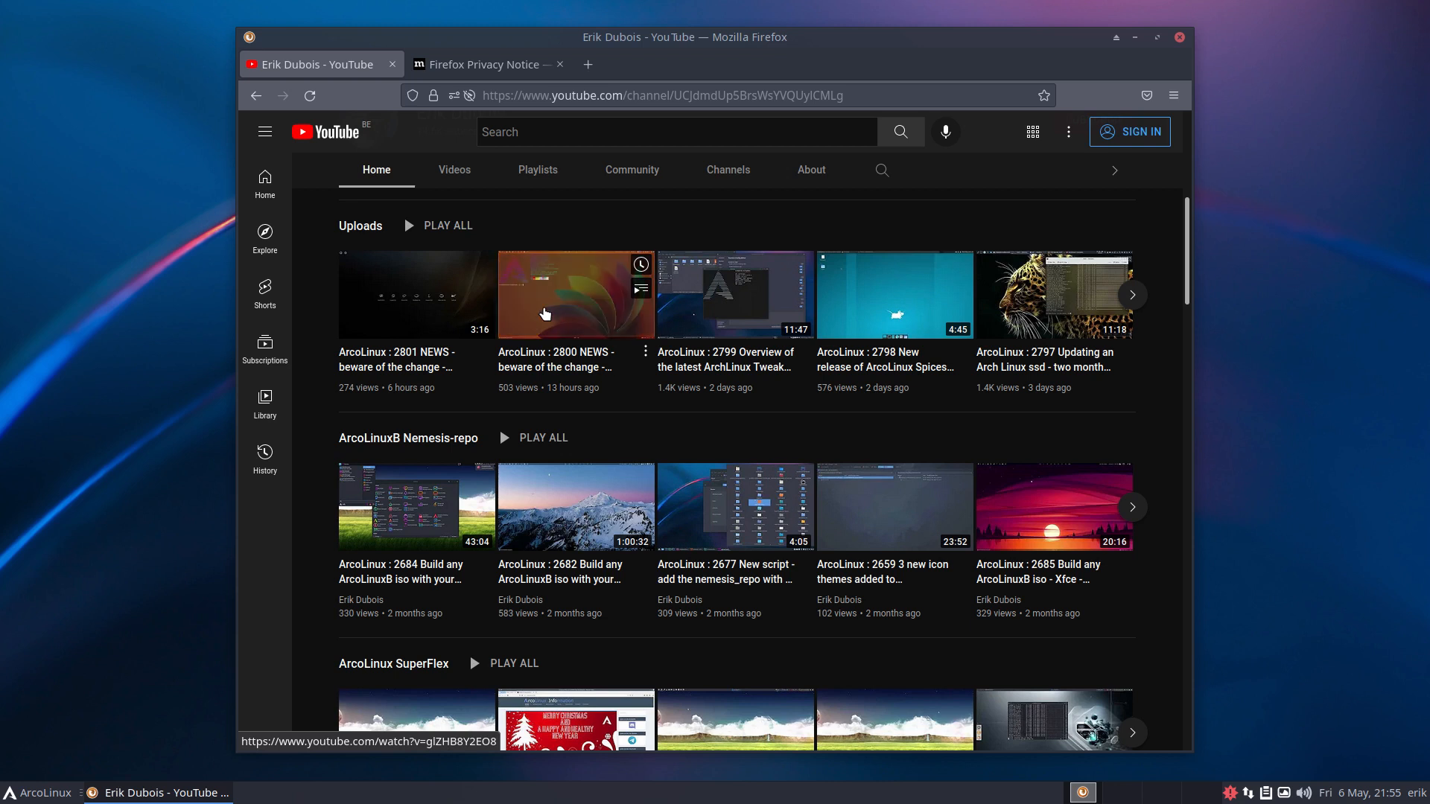
# Open the 2801 NEWS logout-change video and scroll to its description commands
pyautogui.click(414, 293)
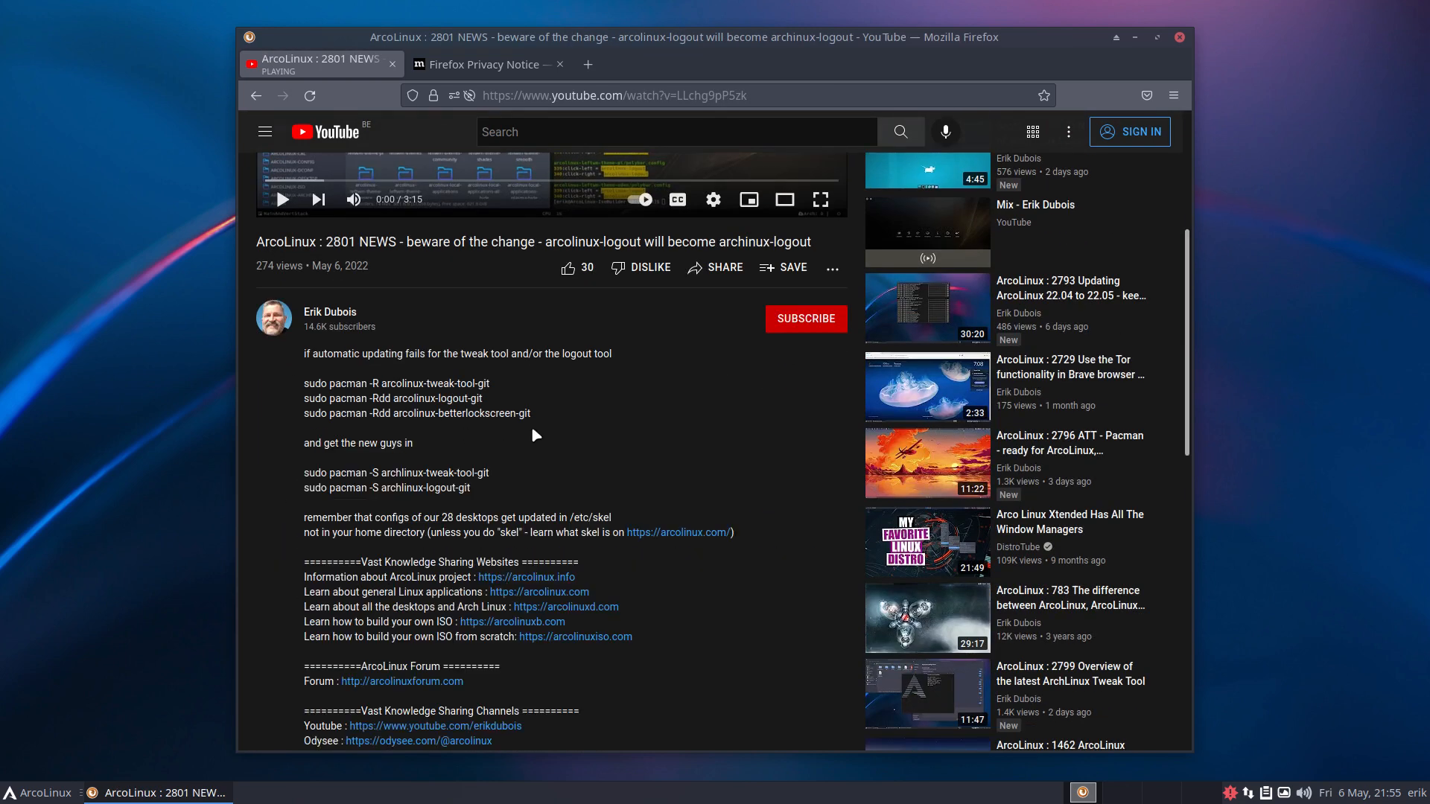
pyautogui.scroll(-3)
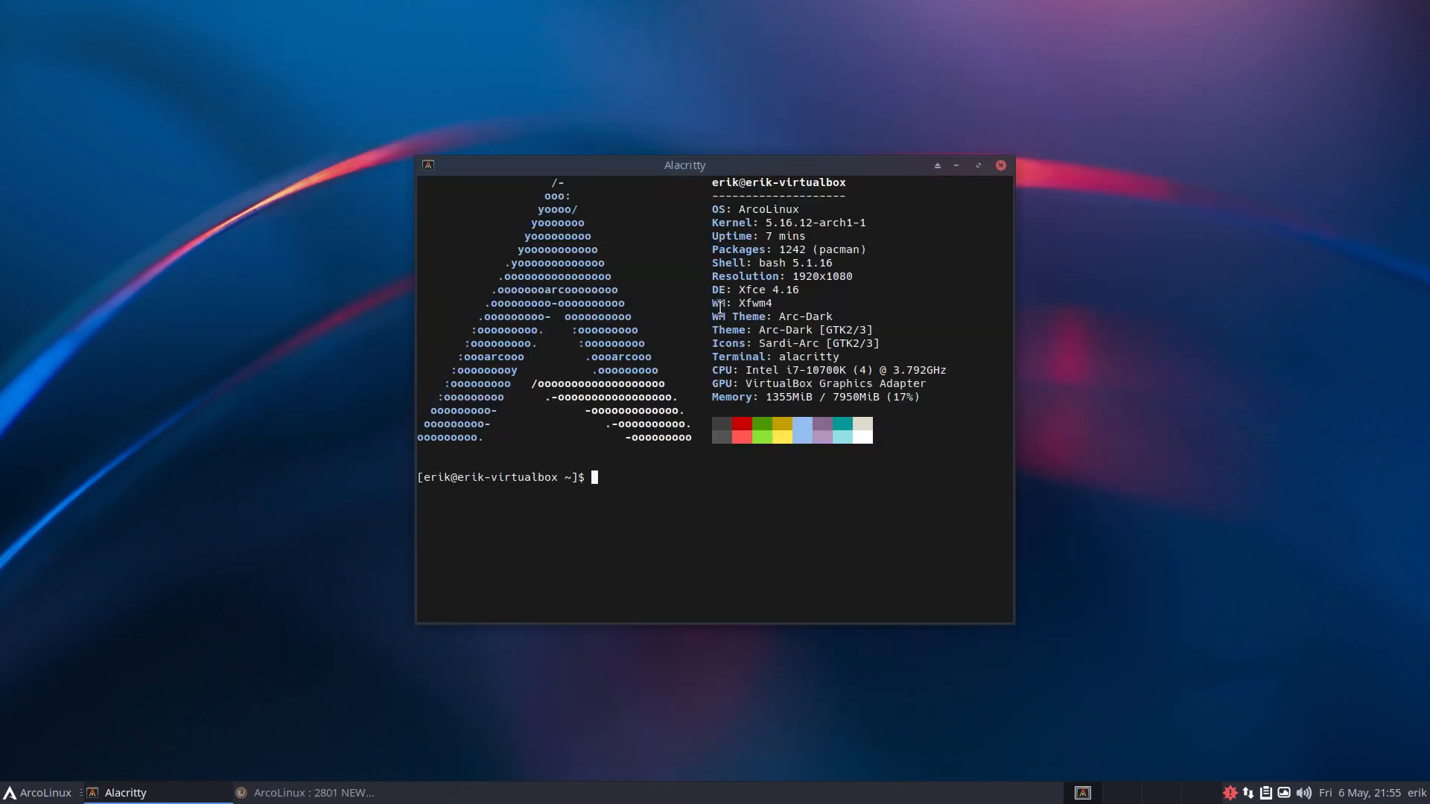
# Rerun update, then type 'sudo rm /usr/share/icons/hicolor/scalable/apps/betterlockscreen.svg'
pyautogui.write('upd')
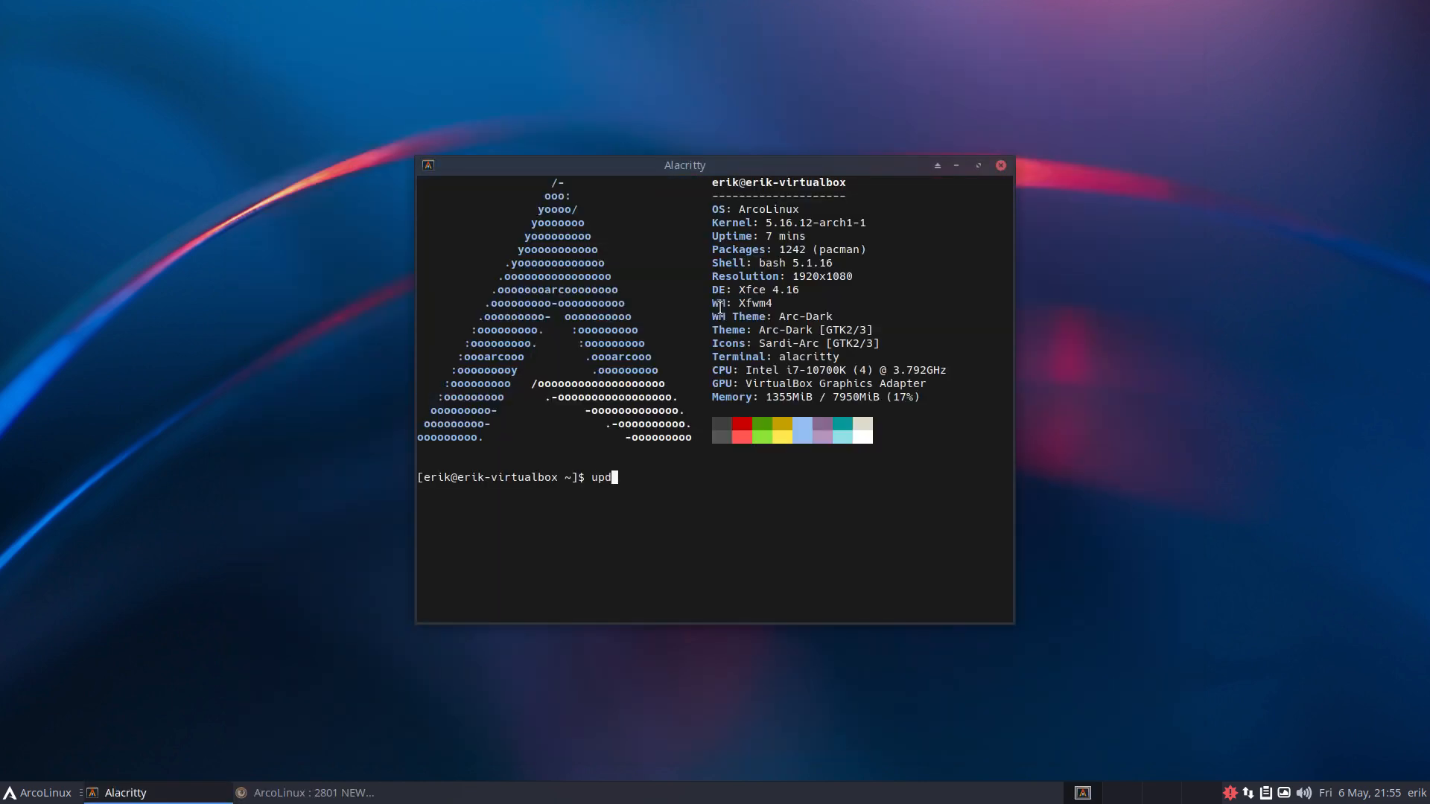
pyautogui.write('ate')
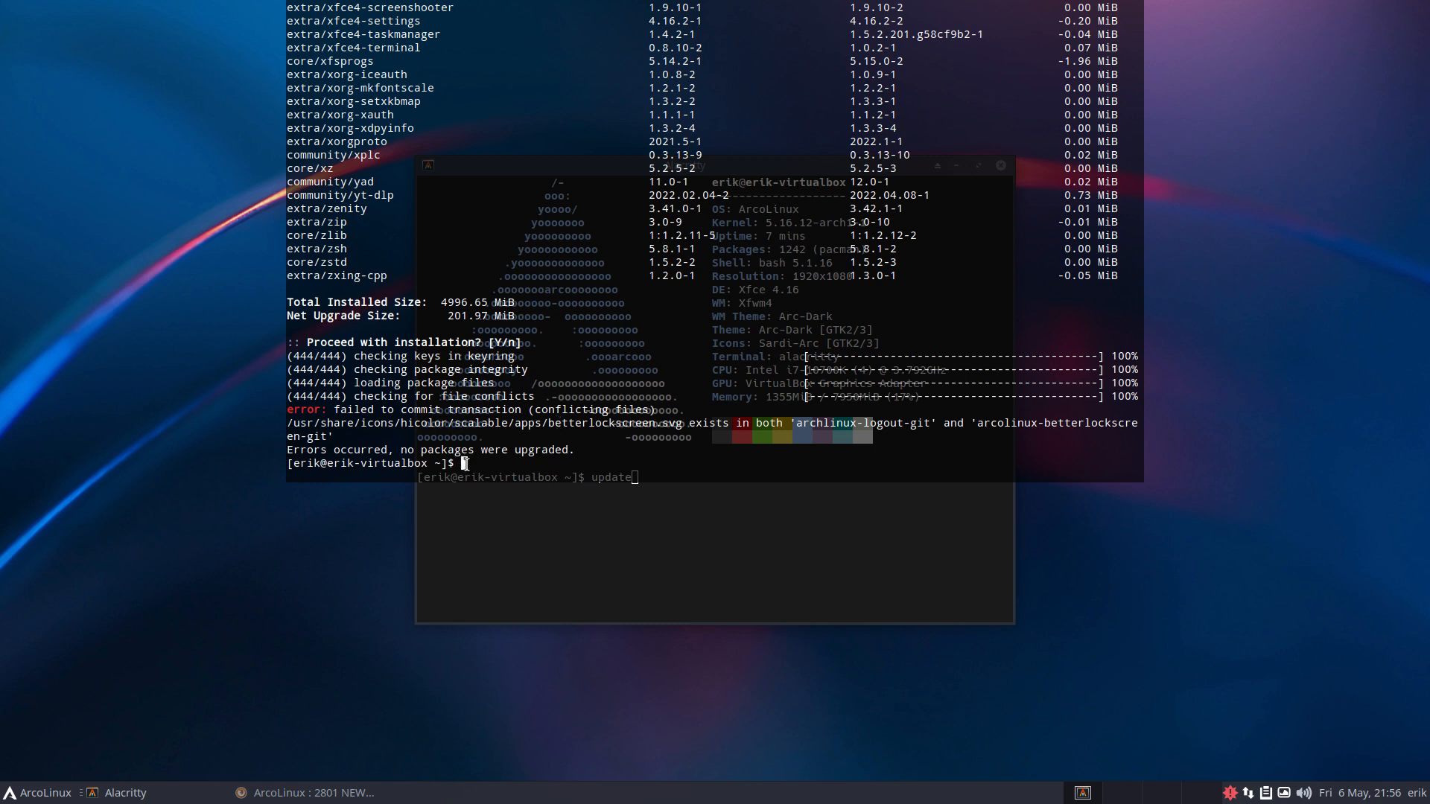
pyautogui.write('sdu')
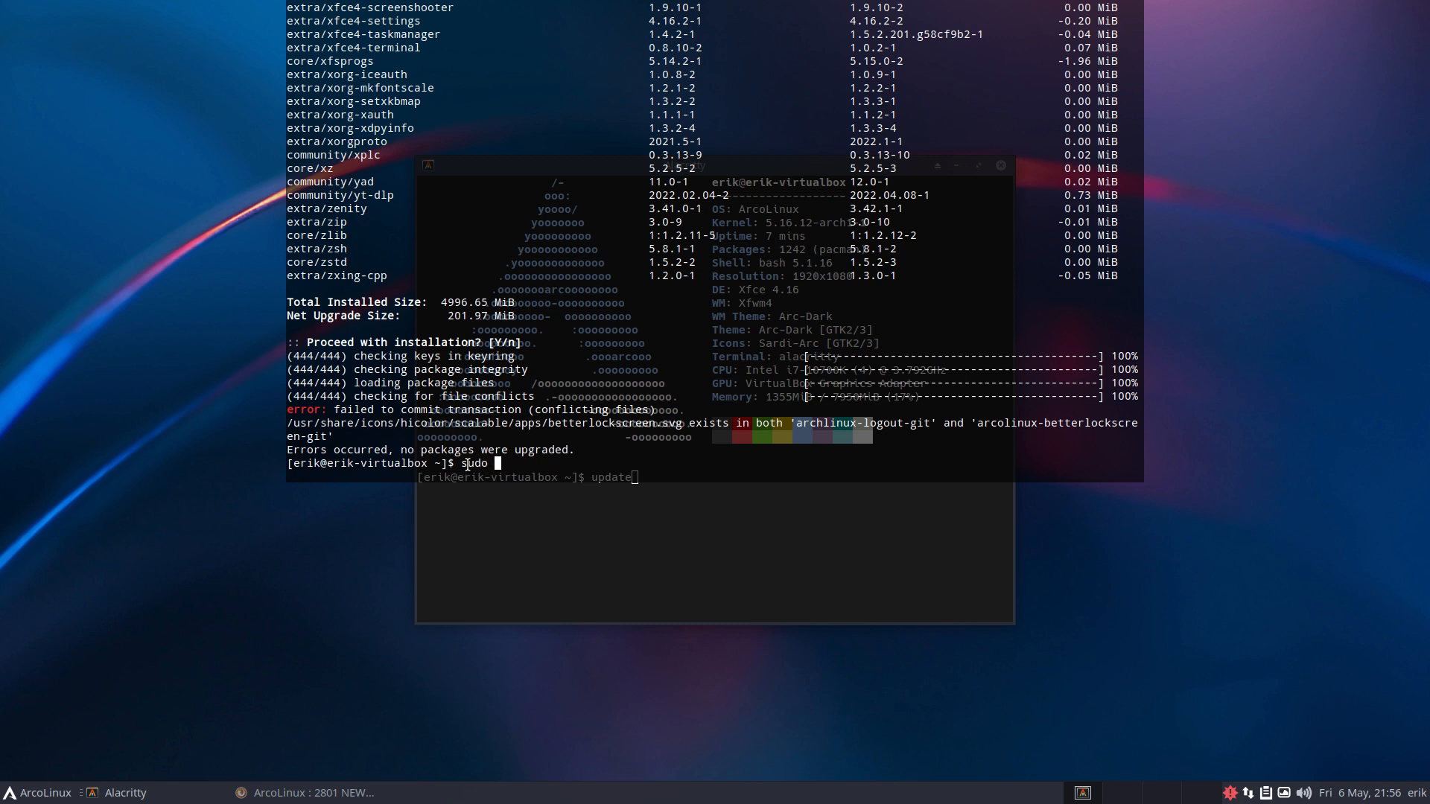
pyautogui.write('rm /usr/')
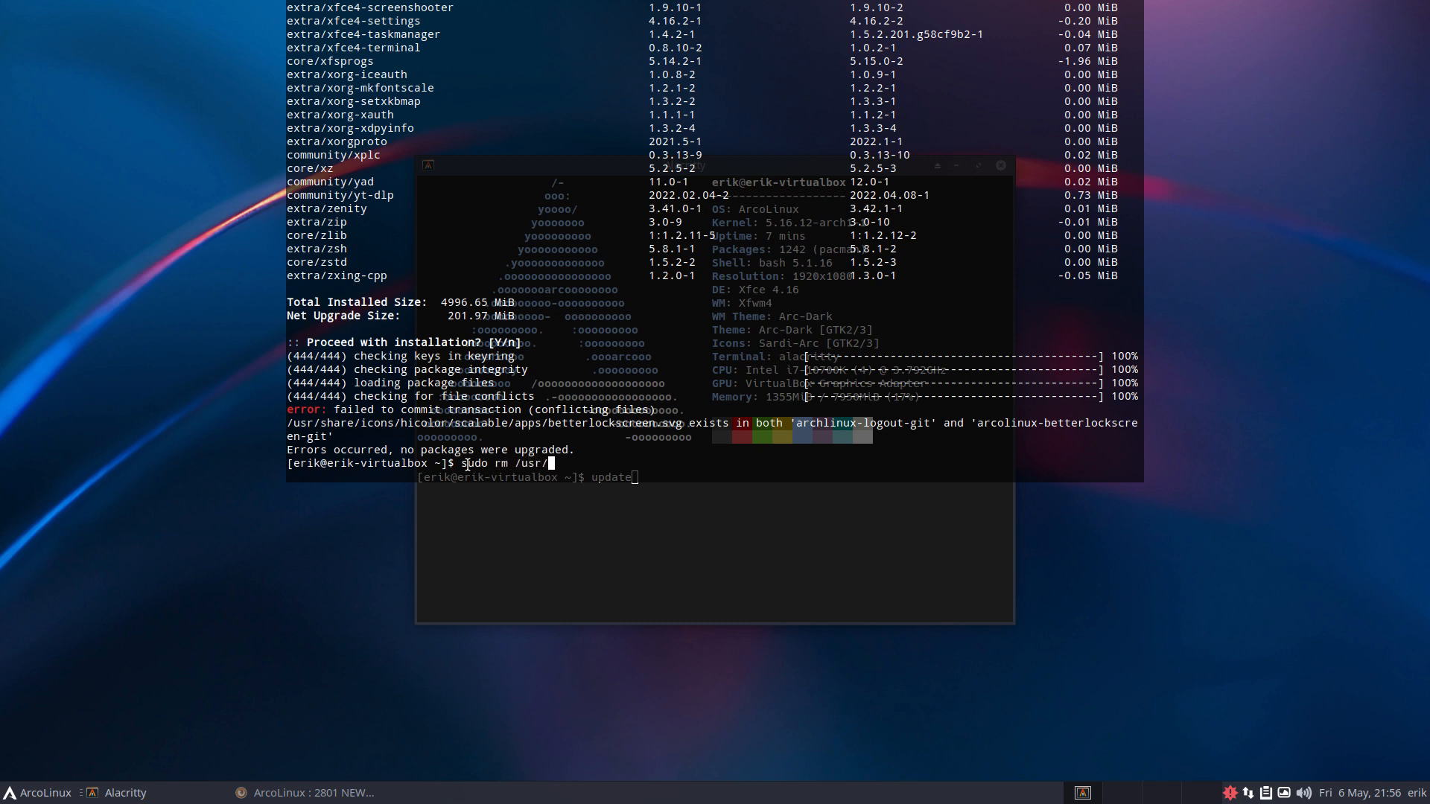
pyautogui.write('share/ico')
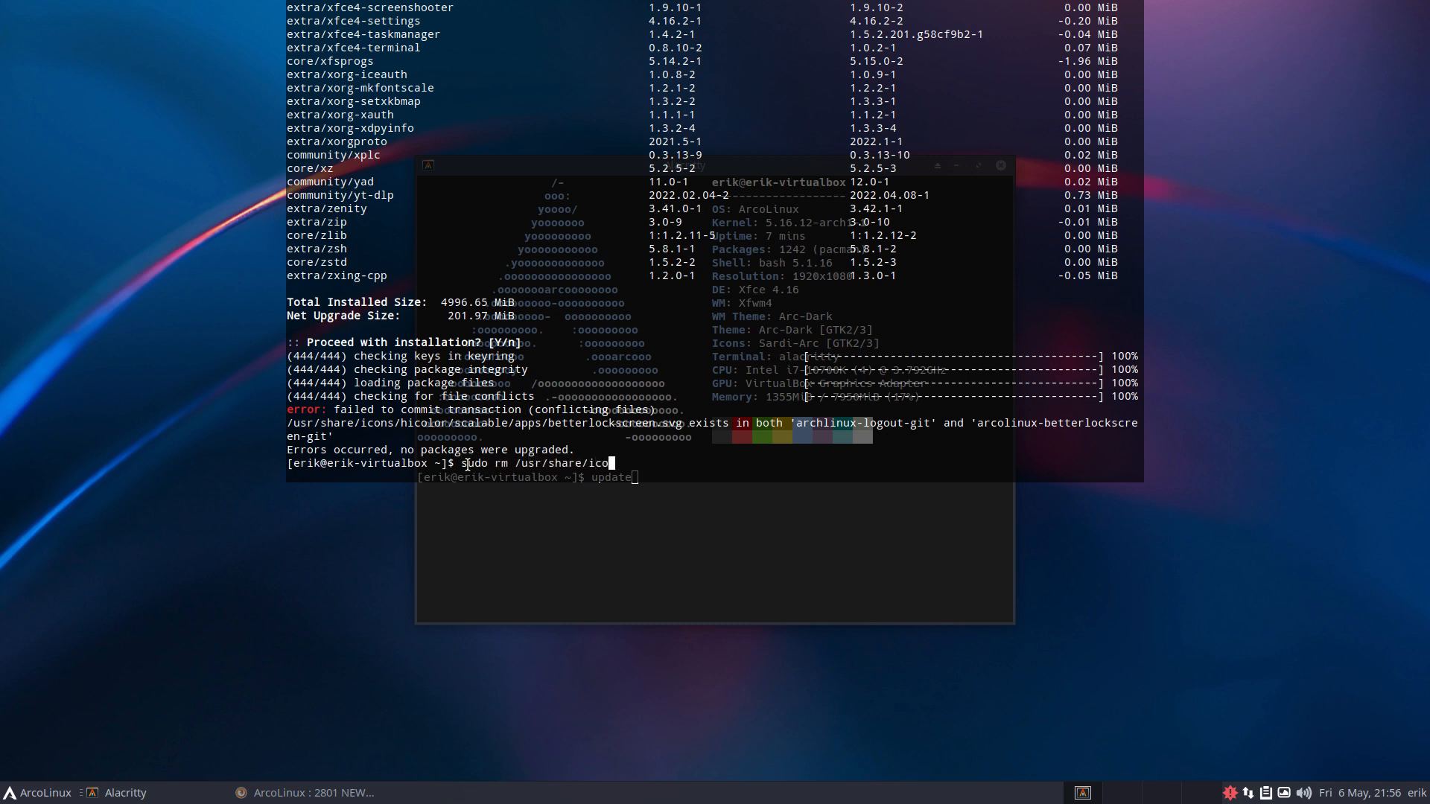
pyautogui.write('ns/hicolor/scalable/')
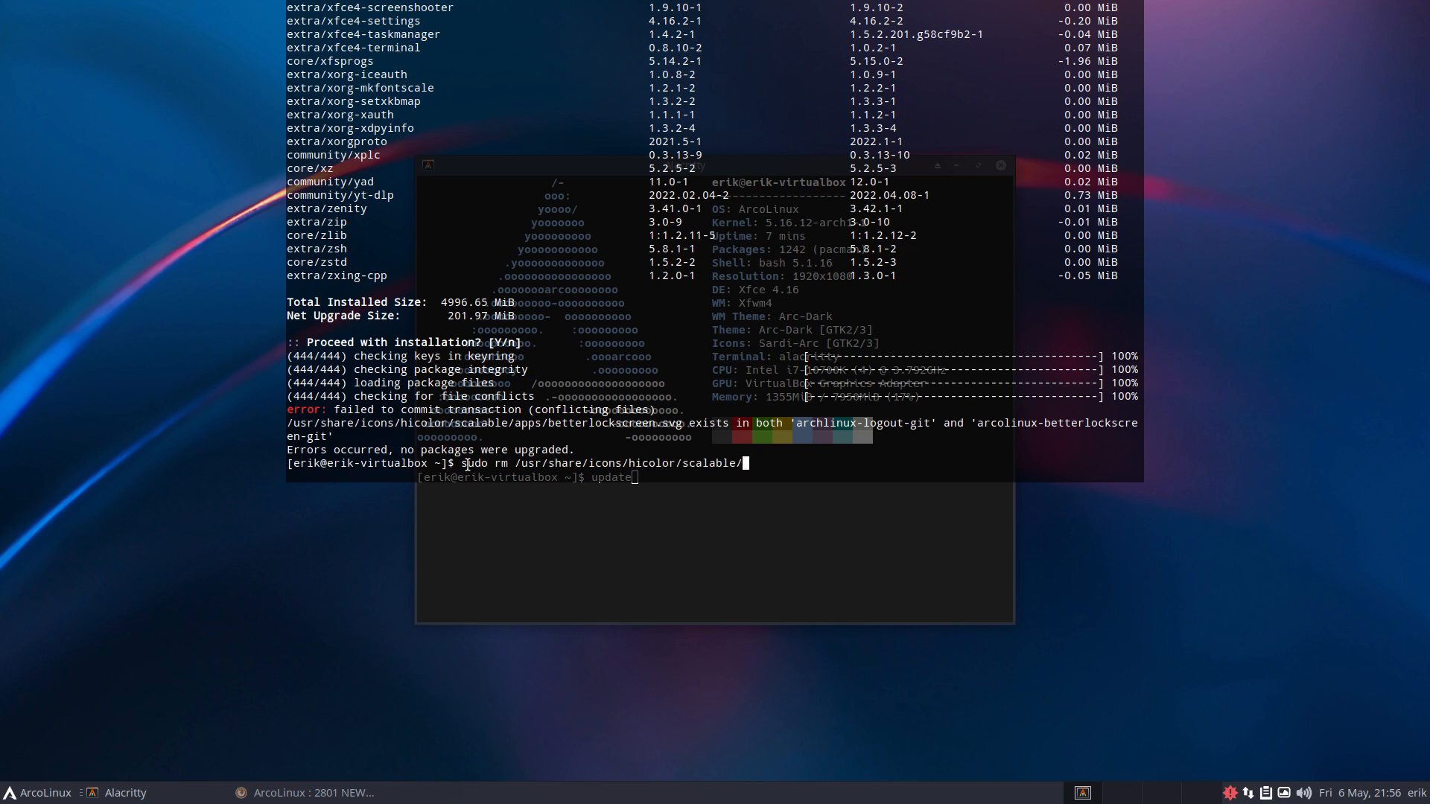
pyautogui.write('apps/betterlockscreen.svg ^C')
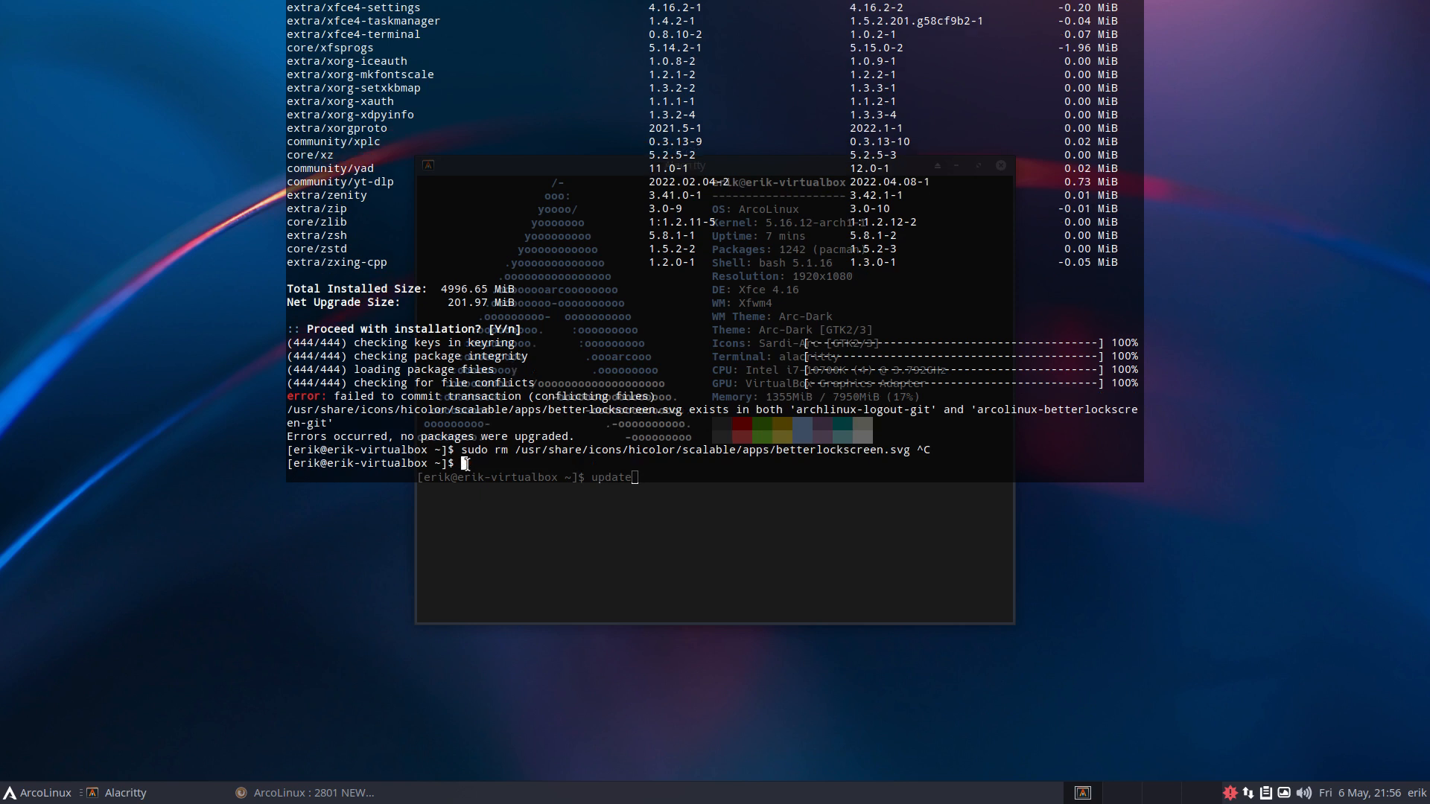
# Run 'sudo pacman -R arcolinux-betterlockscreen-git', which dependency checks refuse
pyautogui.write('sudo')
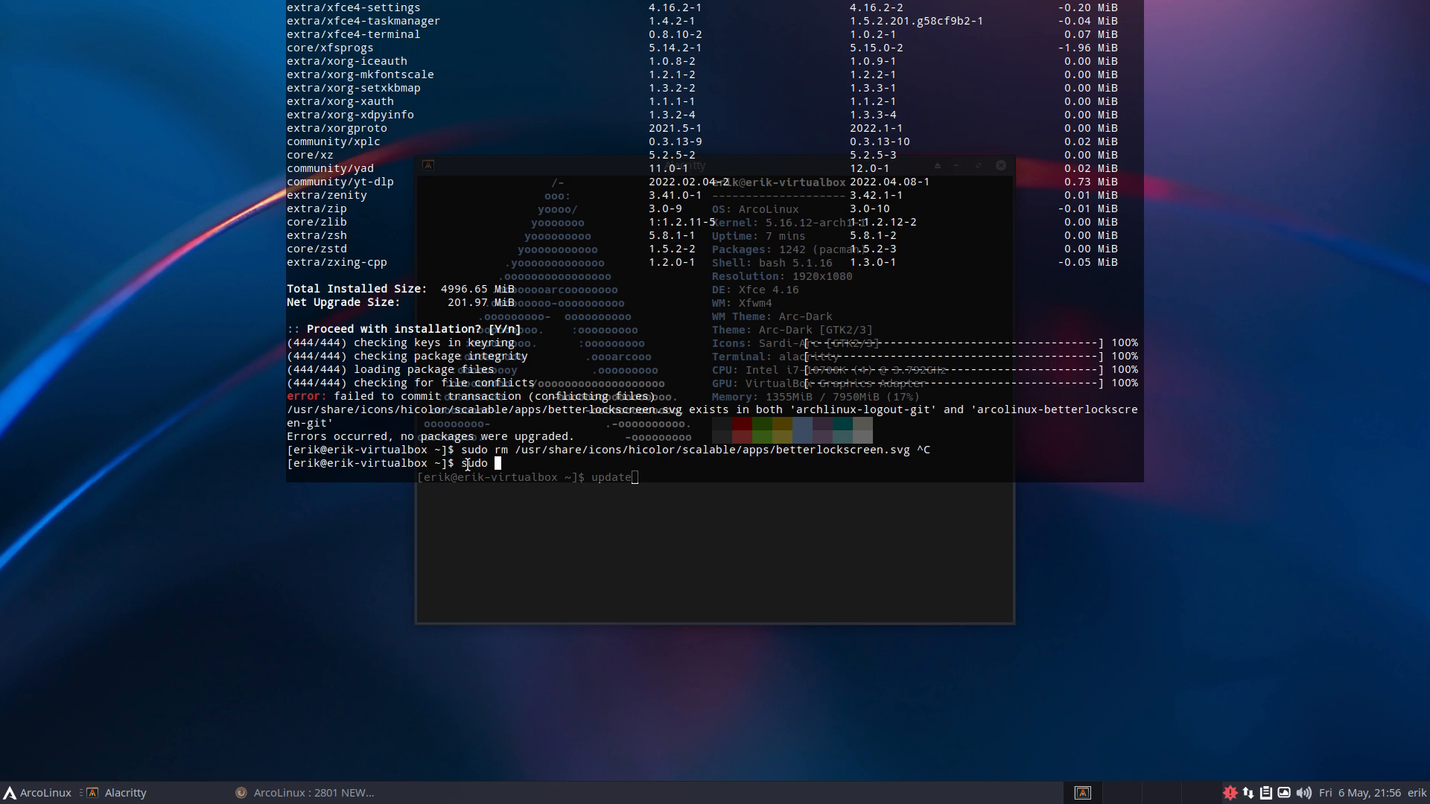
pyautogui.write('pacman')
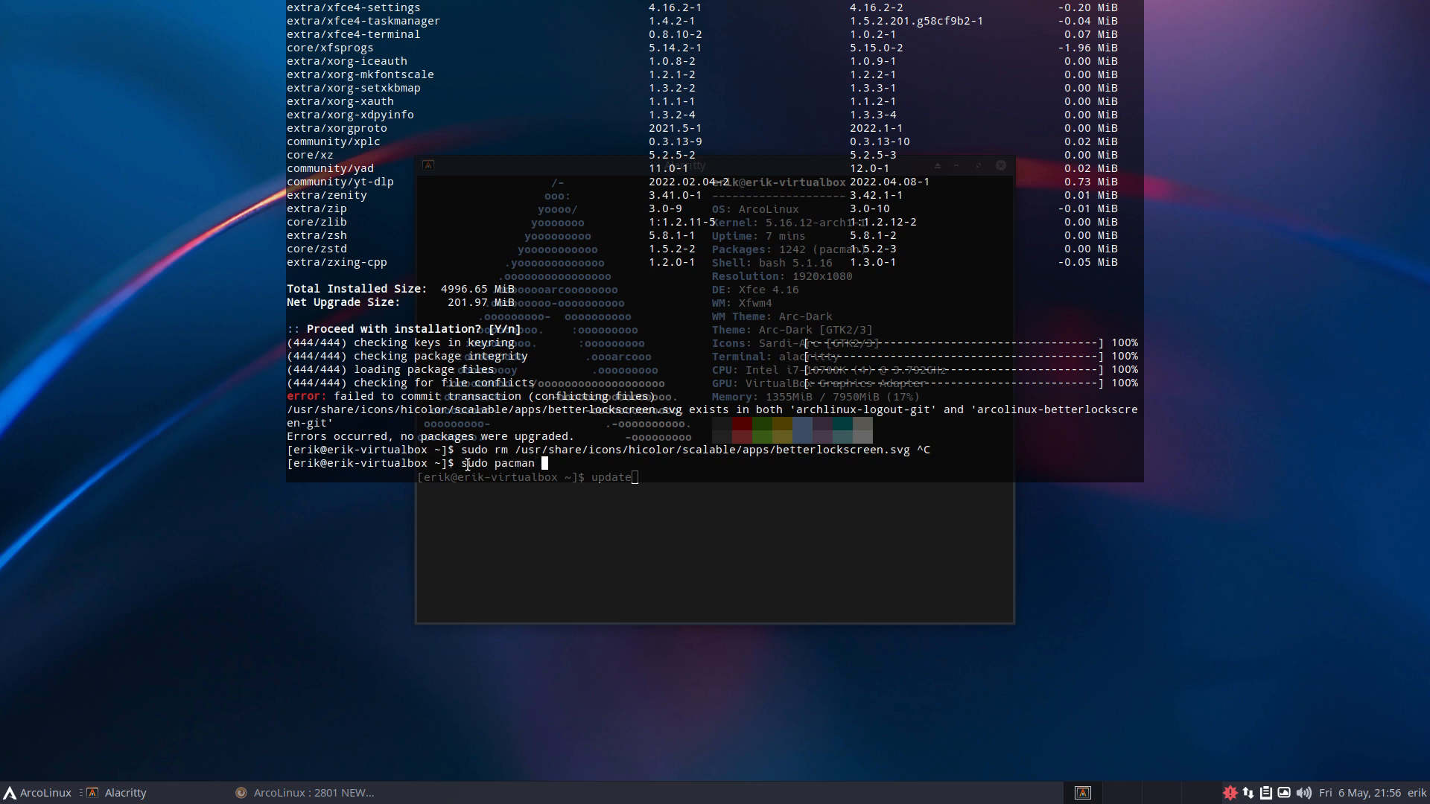
pyautogui.write('-')
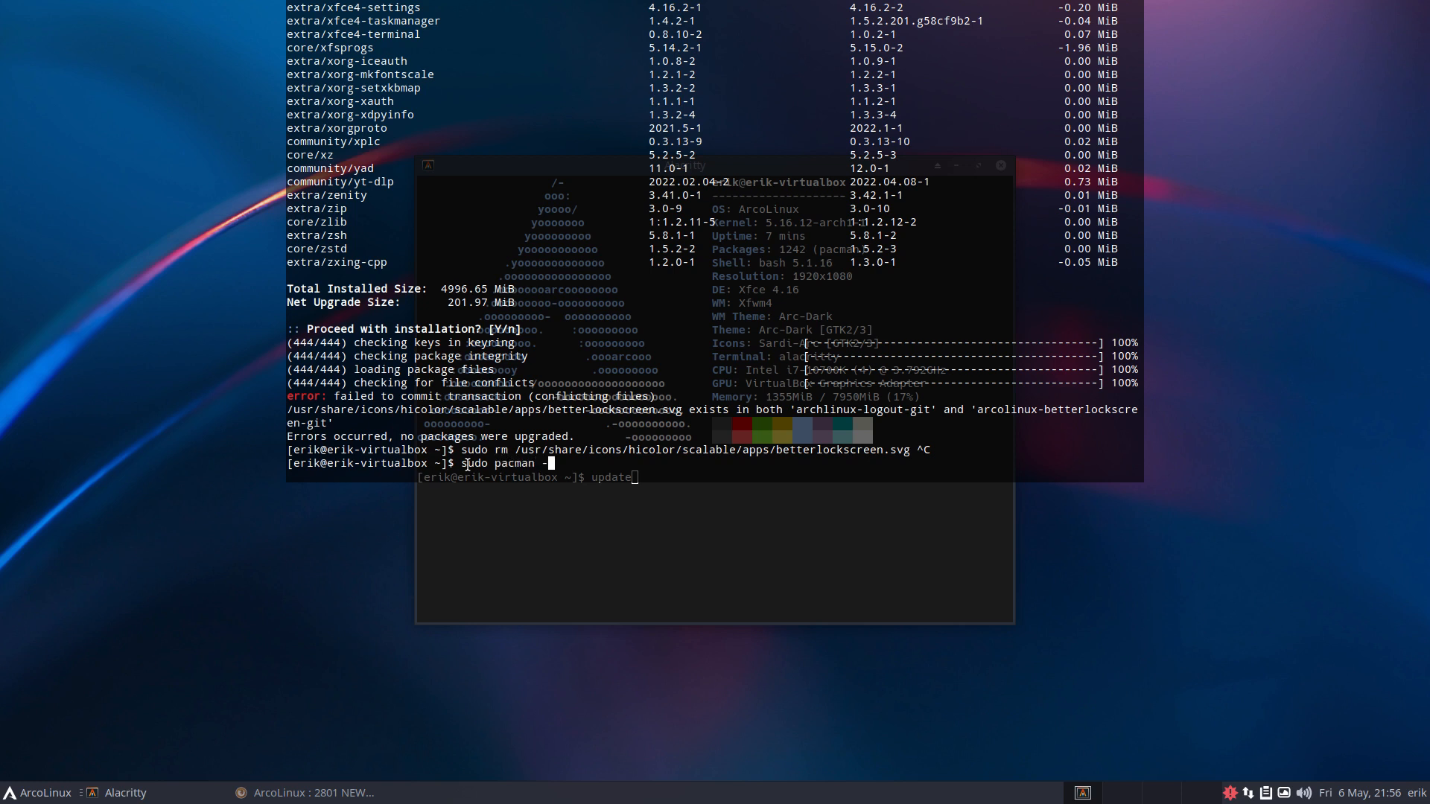
pyautogui.write('R')
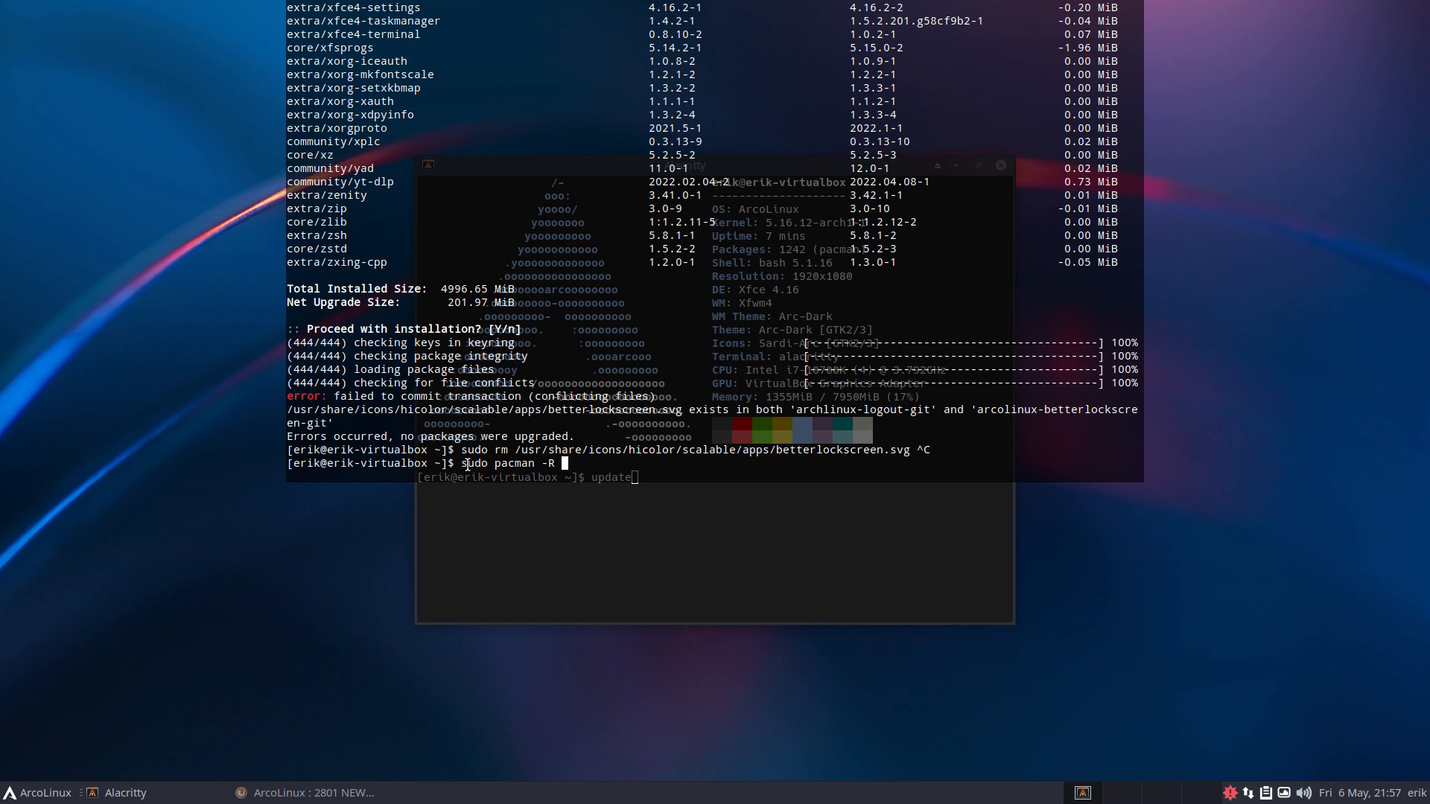
pyautogui.write('arcolinux-e')
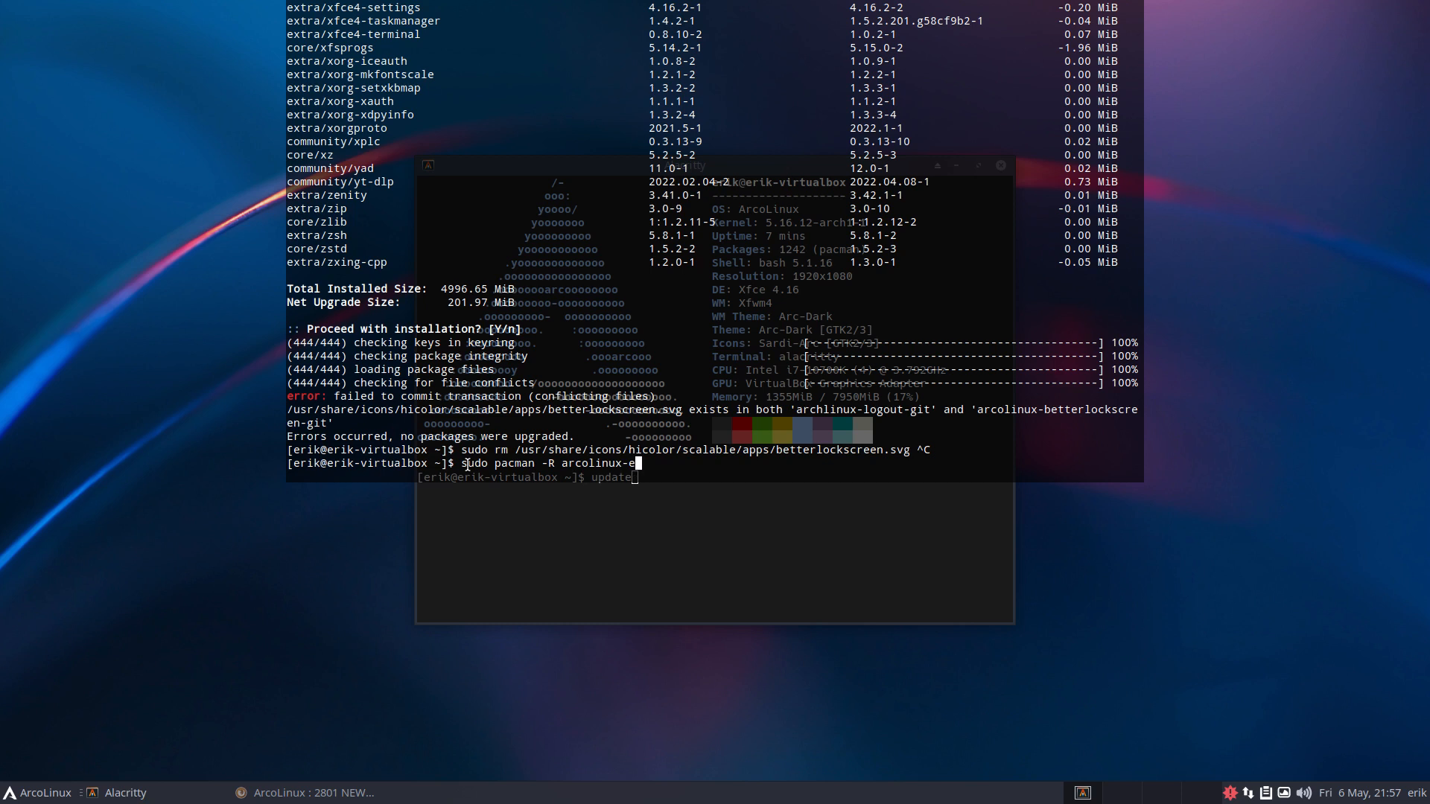
pyautogui.write('betterlockscreen-git')
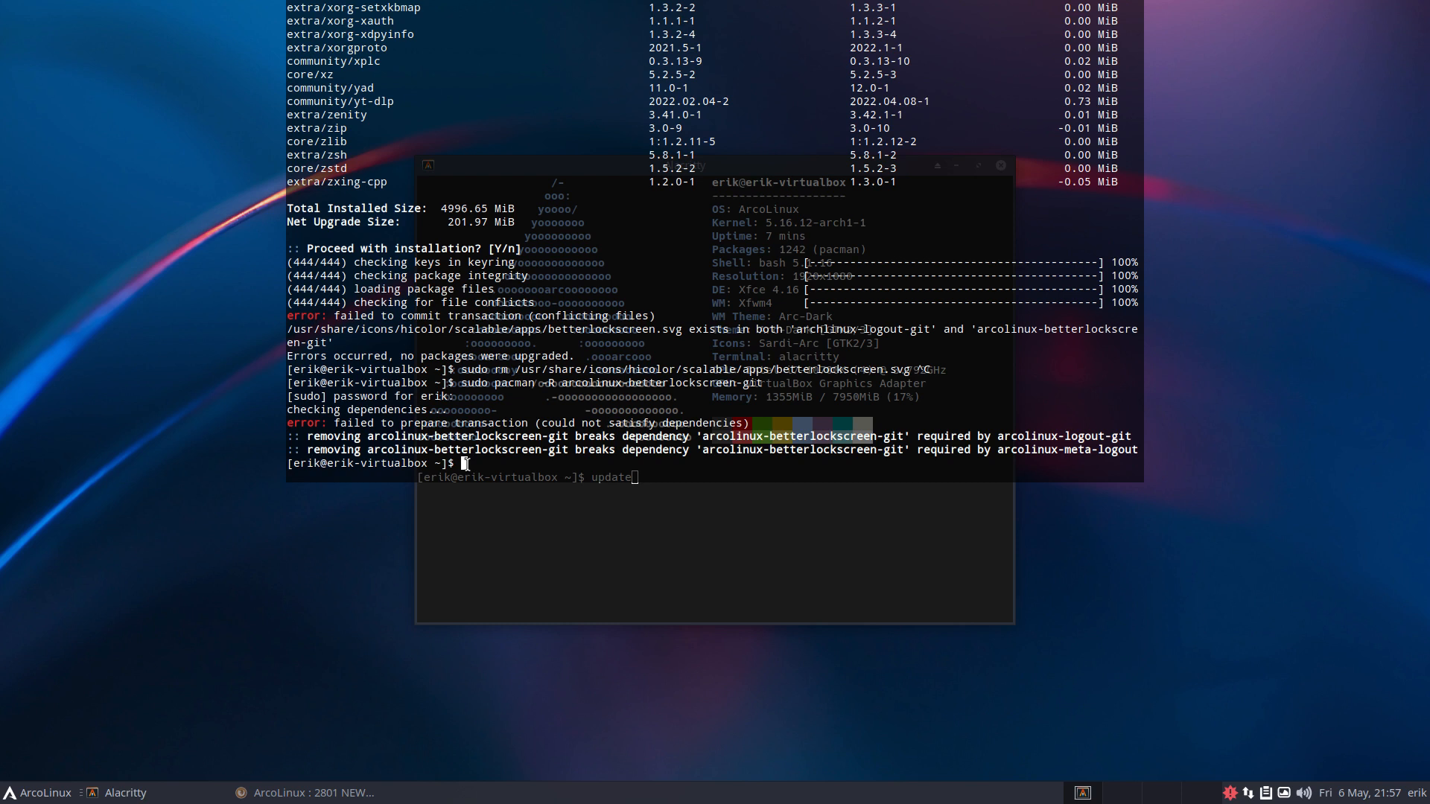
pyautogui.write('sudo pacman -R arcolinux-betterlockscreen-git')
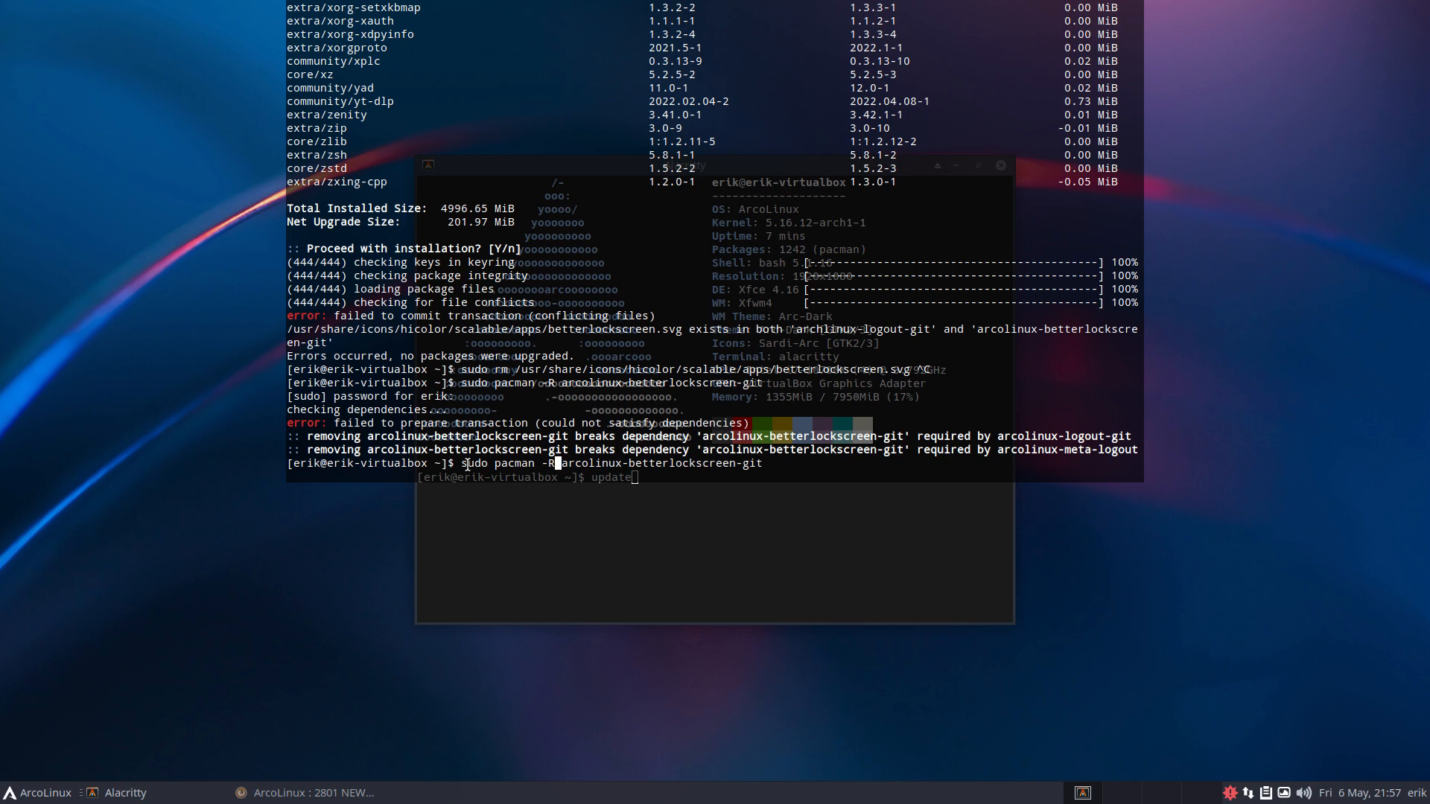
# Change the recalled command to 'sudo pacman -Rdd arcolinux-betterlockscreen-git' and run it
pyautogui.write('dd')
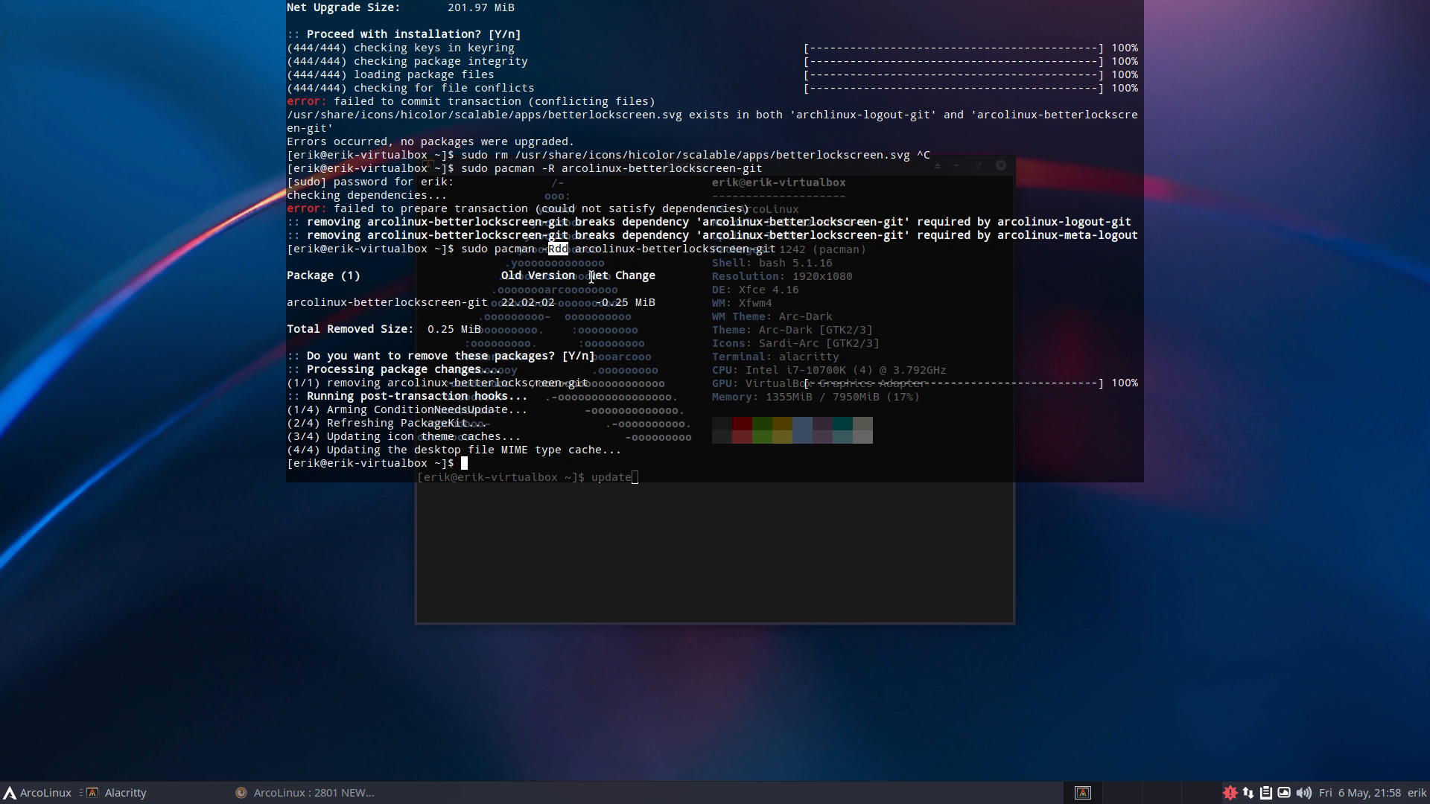
# Run 'sudo pacman -R arcolinux-meta-logout' and confirm the removal
pyautogui.write('sudo pacman -R')
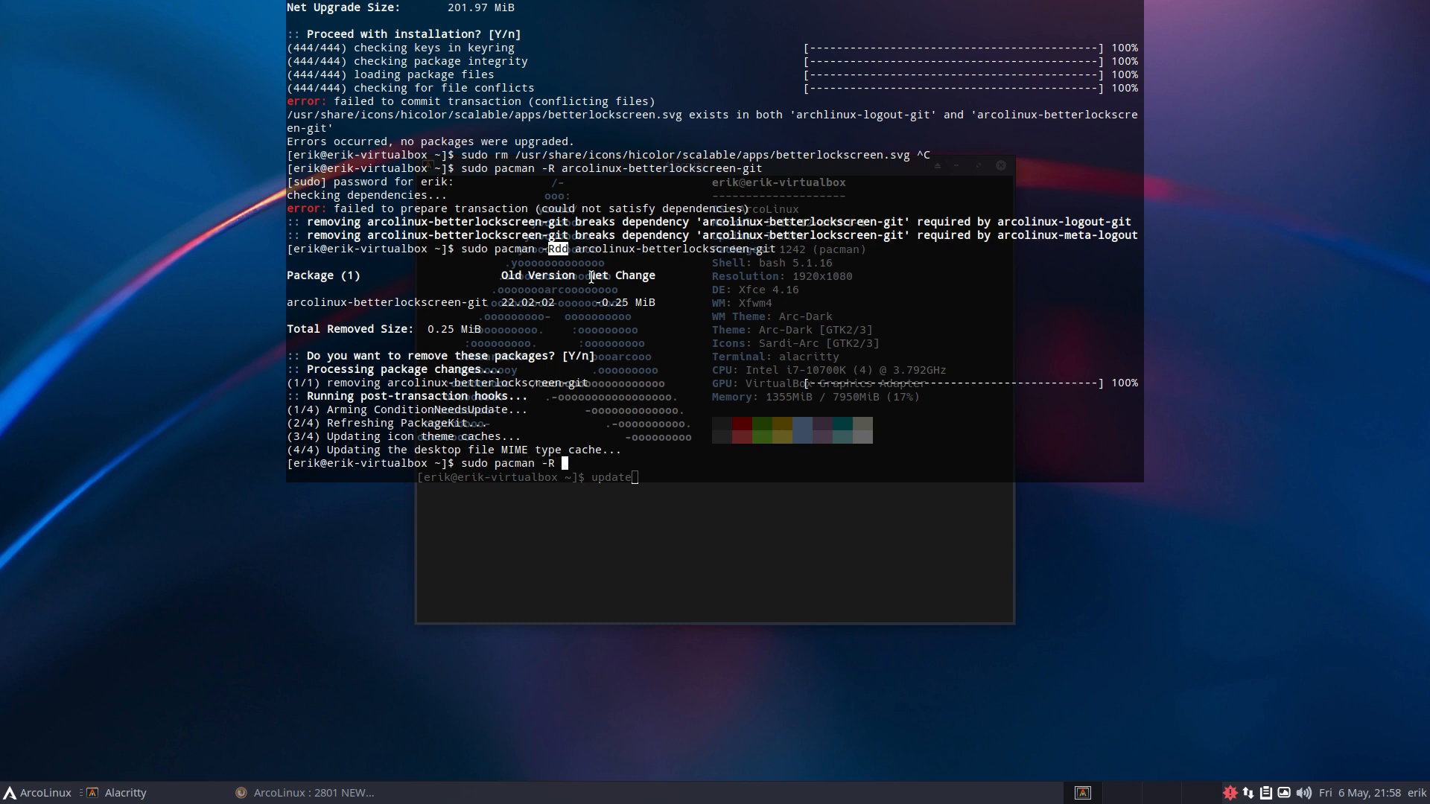
pyautogui.write('arcolinux-meta-log')
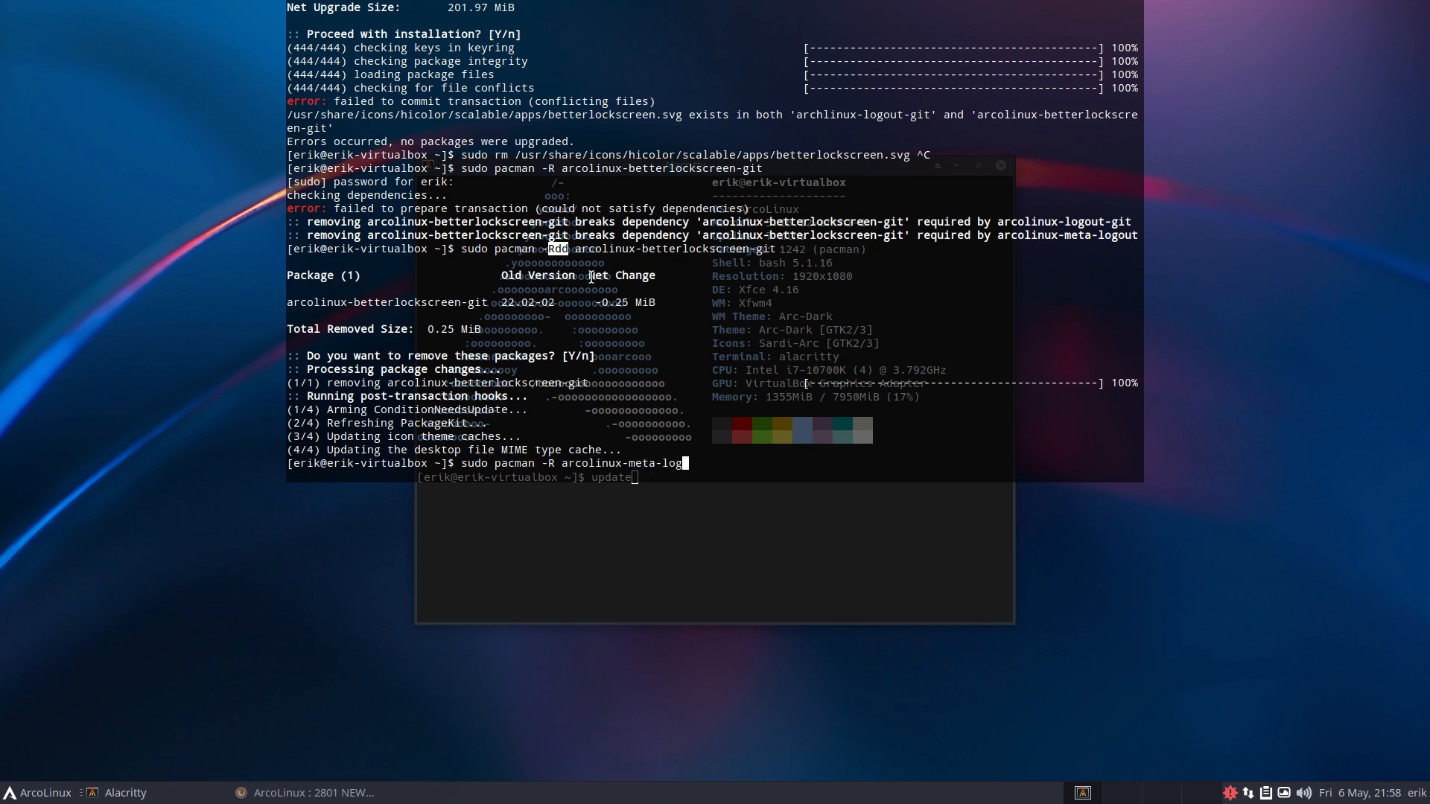
pyautogui.write('ut')
pyautogui.write('update')
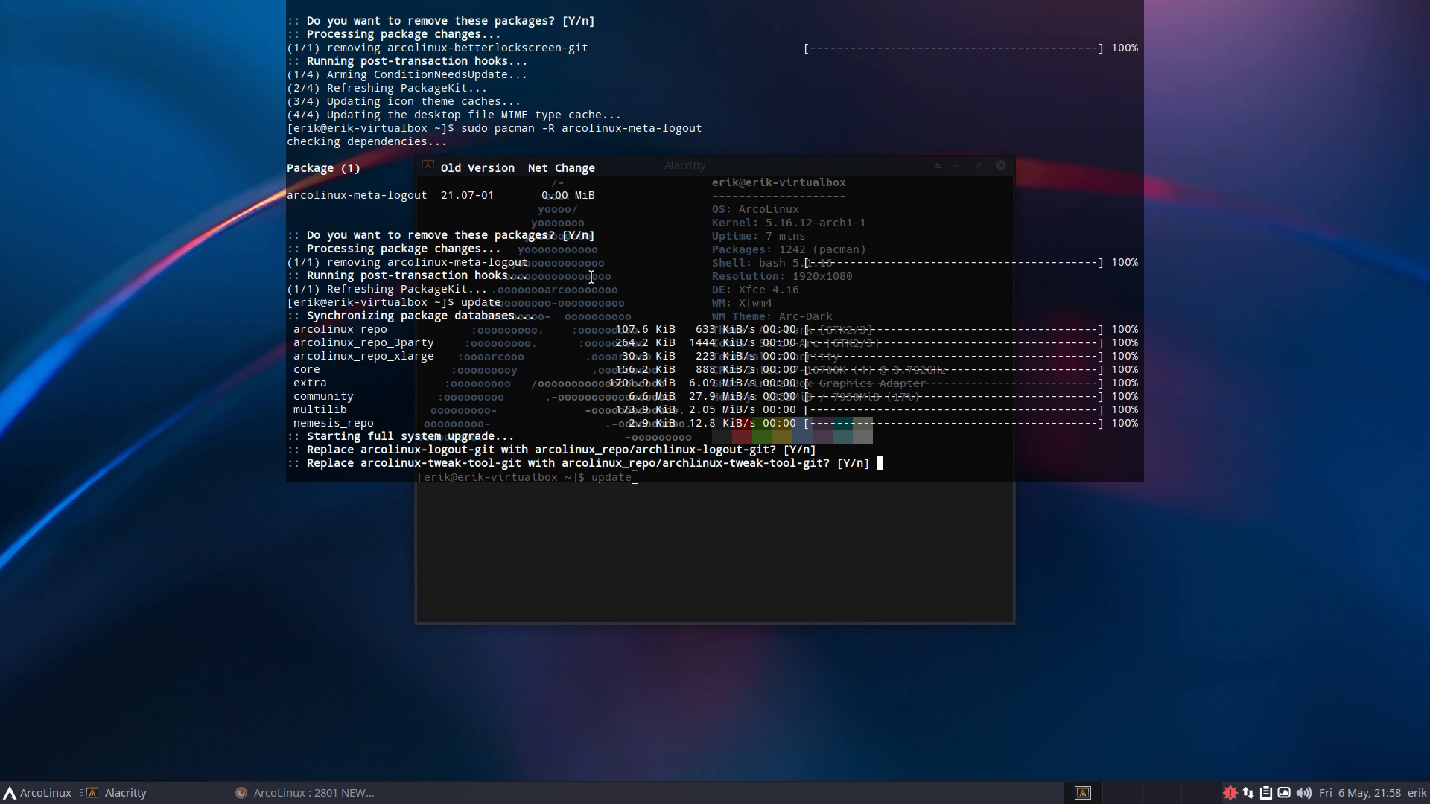
pyautogui.moveTo(467, 454)
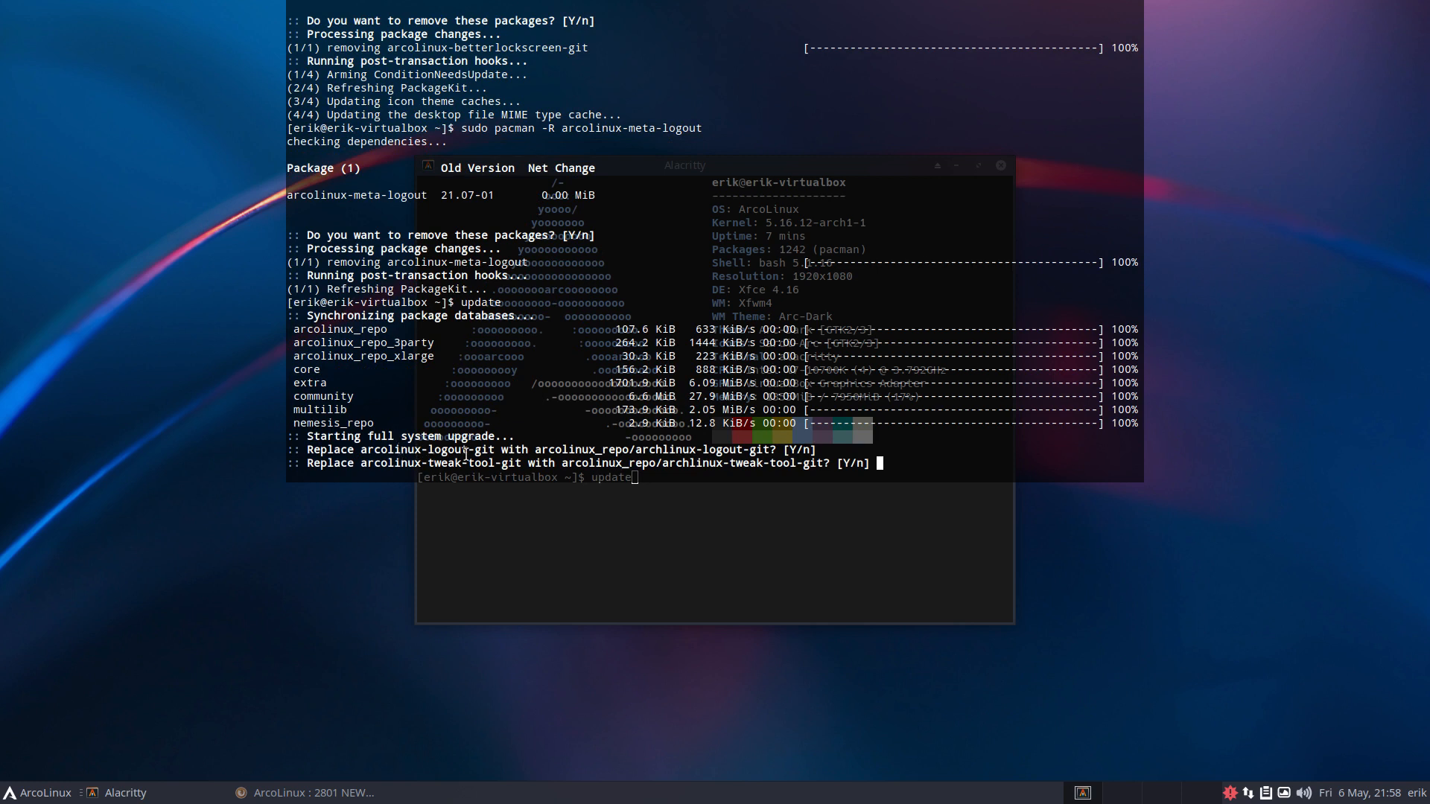
pyautogui.moveTo(604, 450)
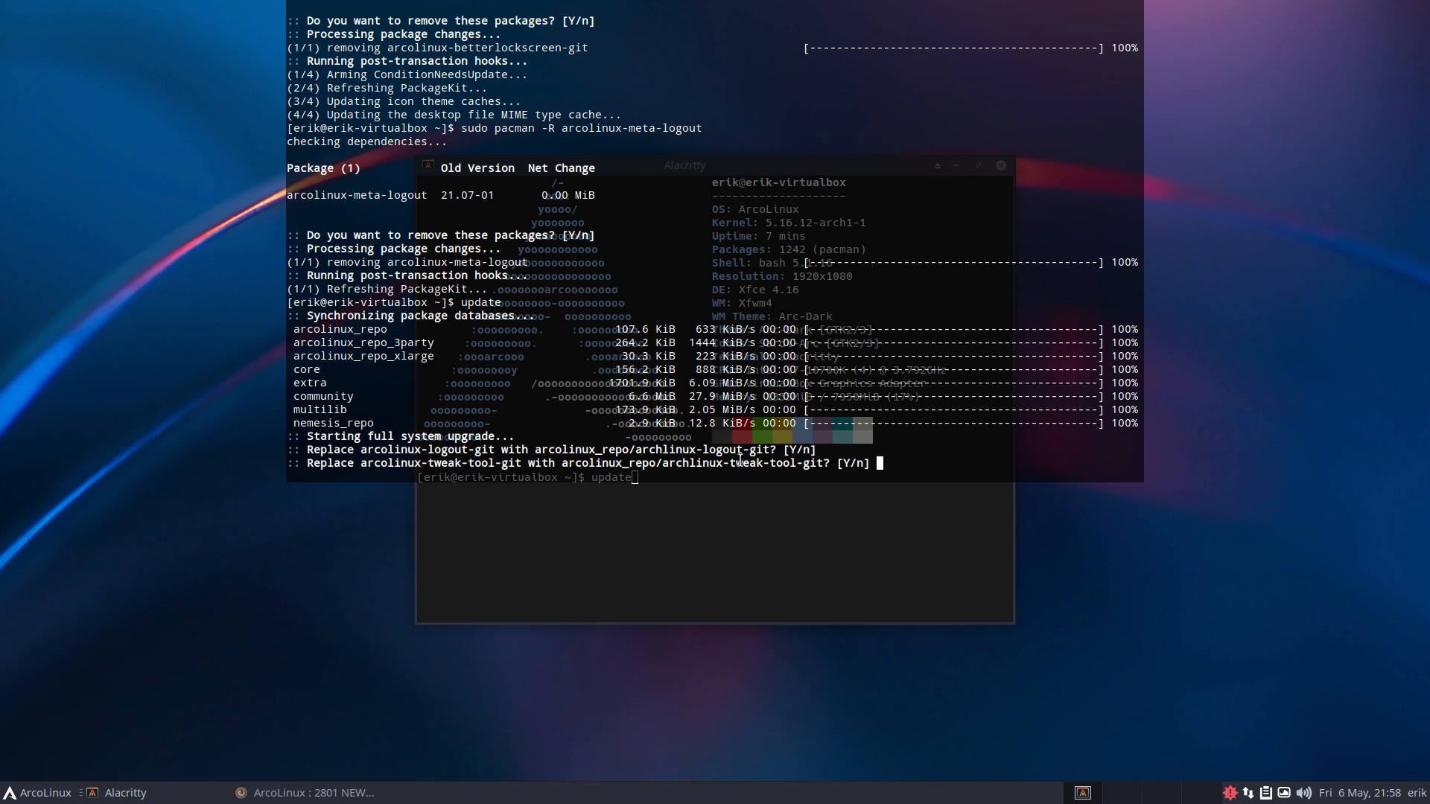
# Answer y to replace archlinux-logout-git, archlinux-tweak-tool-git and wireless-regdb during update
pyautogui.write('y')
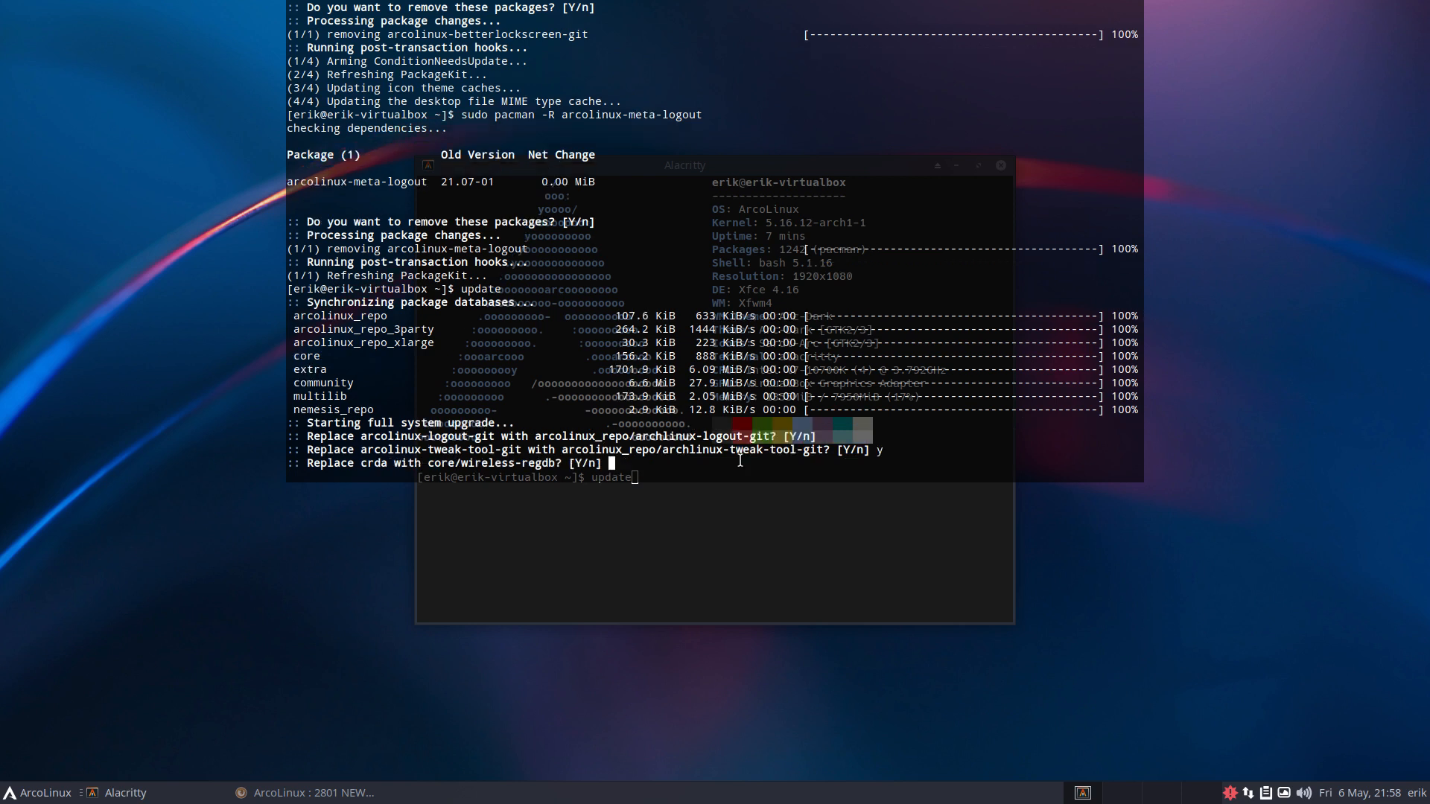
pyautogui.write('y')
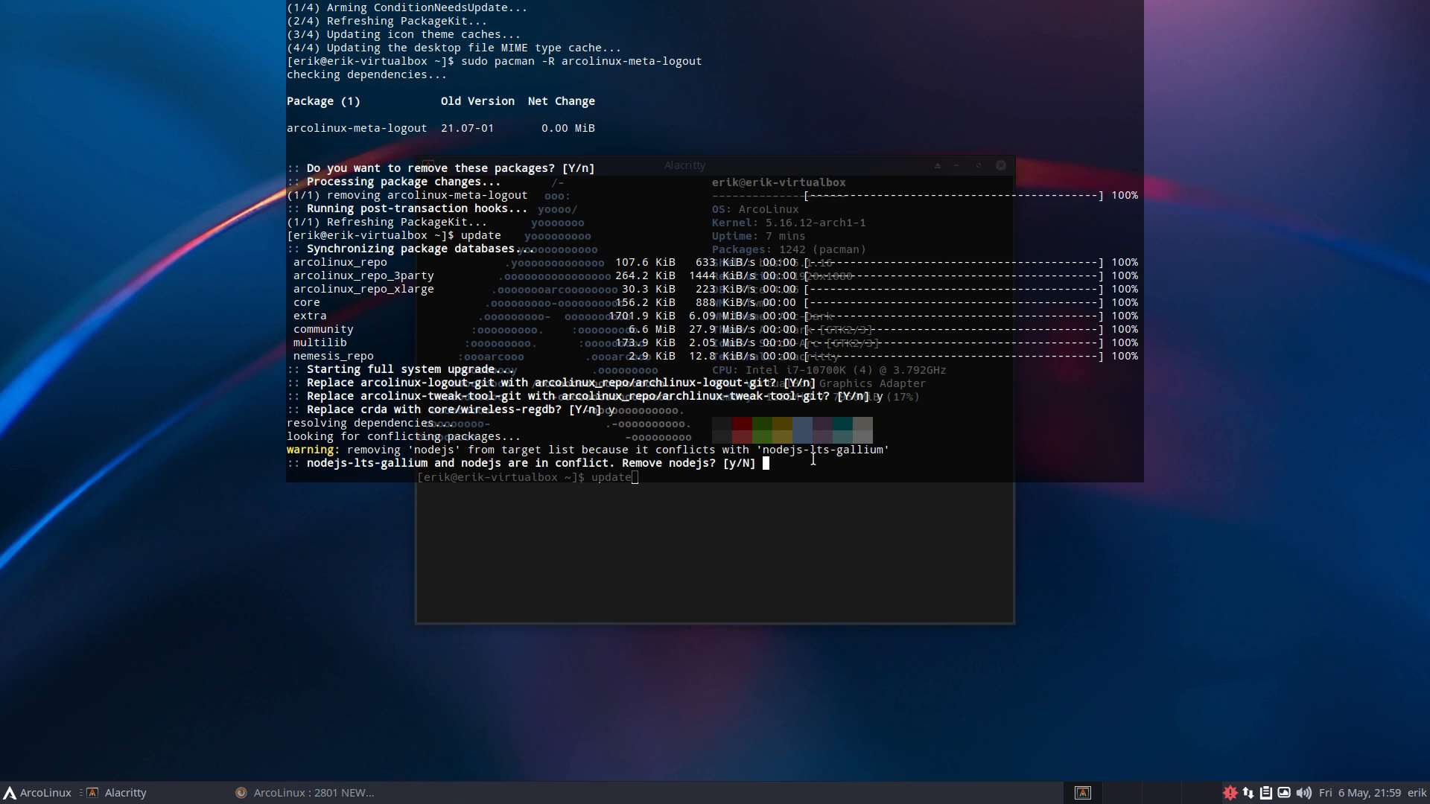
pyautogui.moveTo(812, 457)
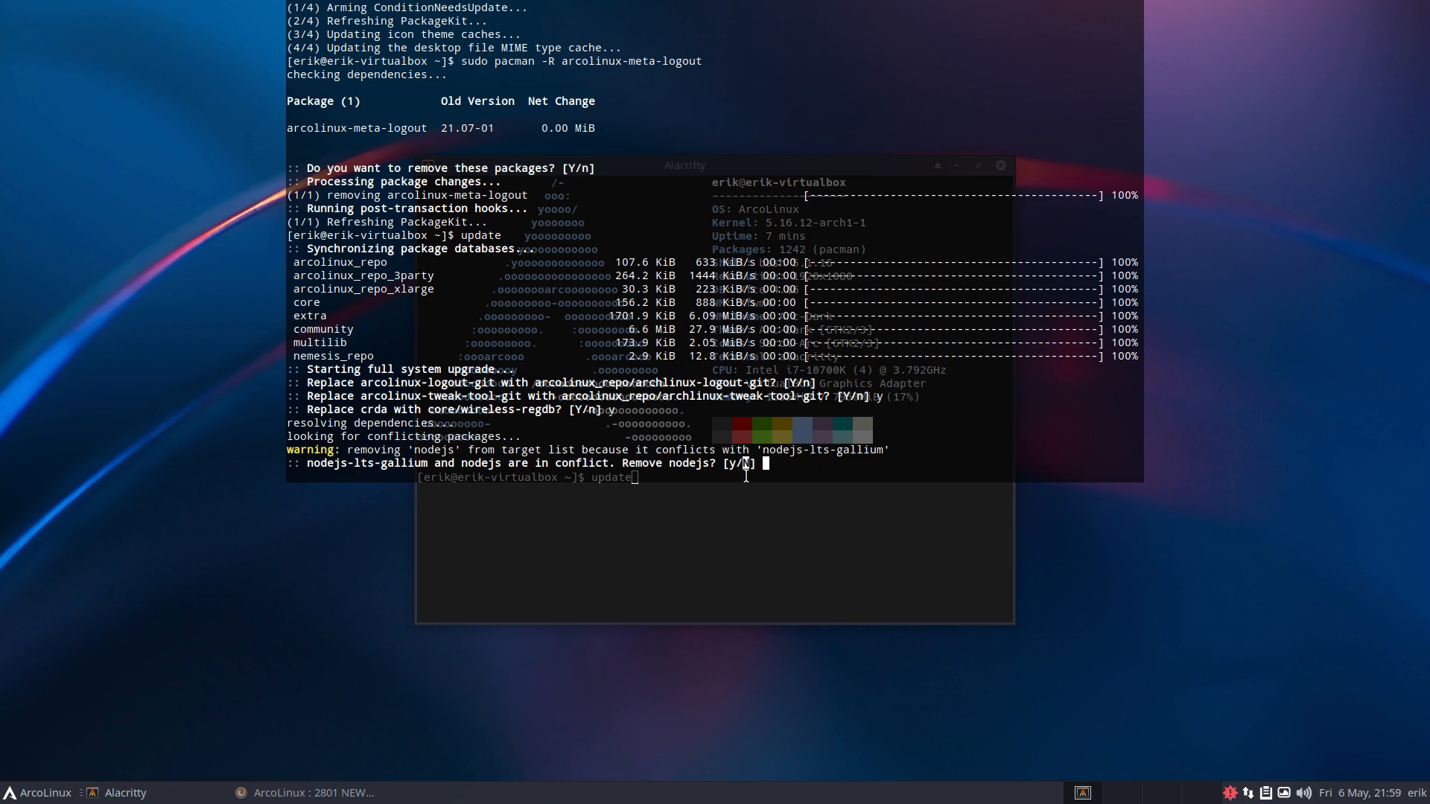
pyautogui.write('y')
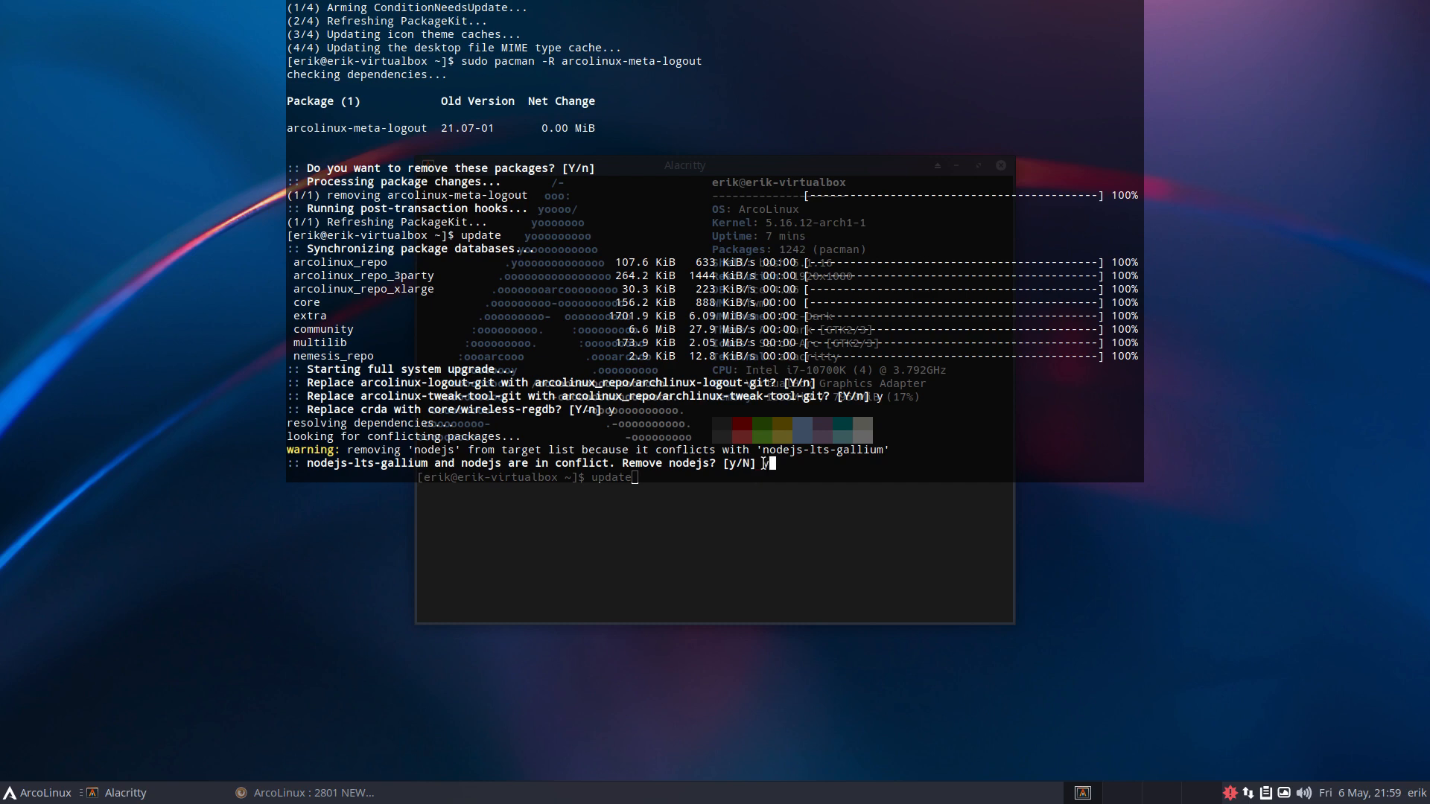